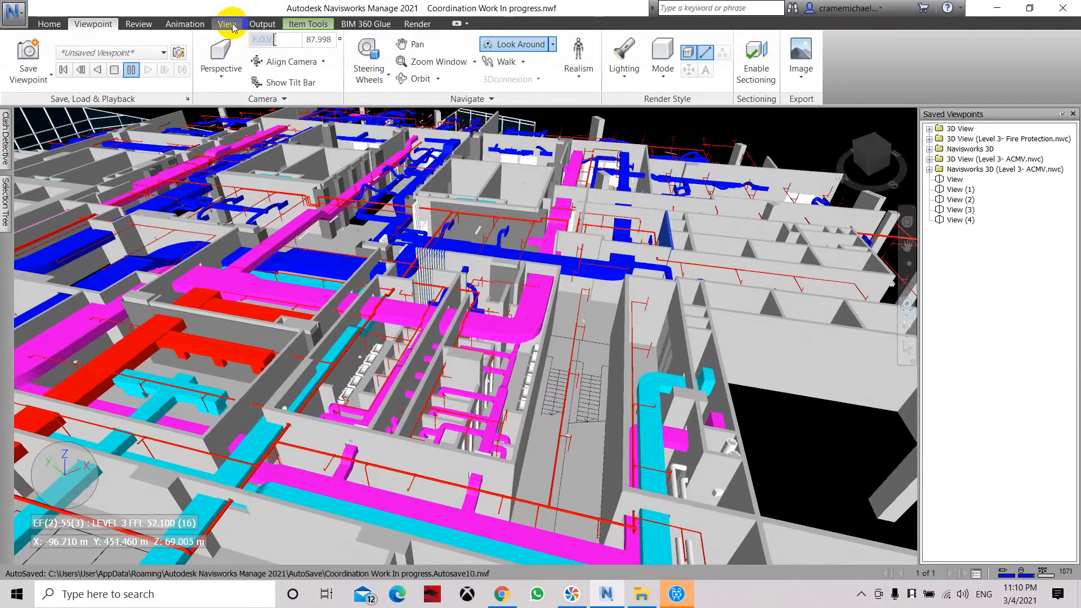
Show the View tab's Navigation Aids, Grids & Levels, Scene View and Workspace panels.
{"action": "left_click", "coordinate": [227, 24]}
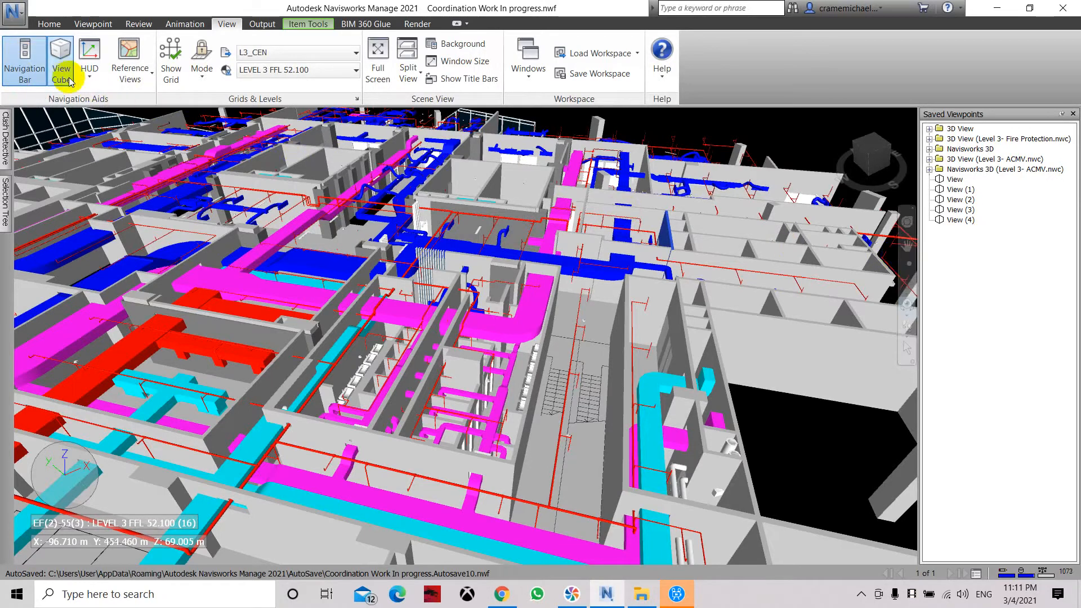
{"action": "mouse_move", "coordinate": [424, 107]}
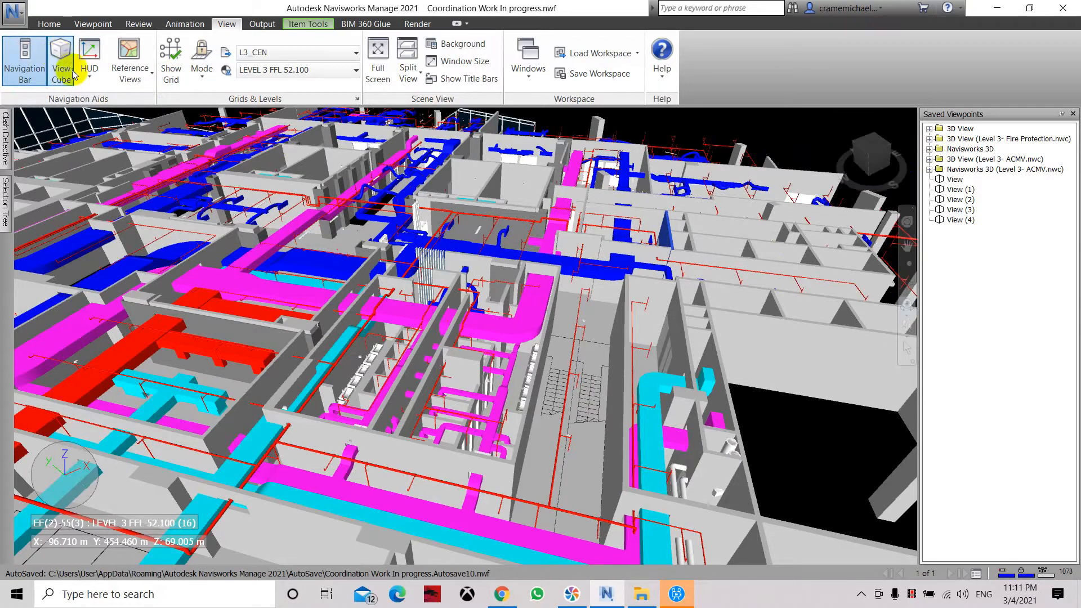
{"action": "left_click", "coordinate": [89, 59]}
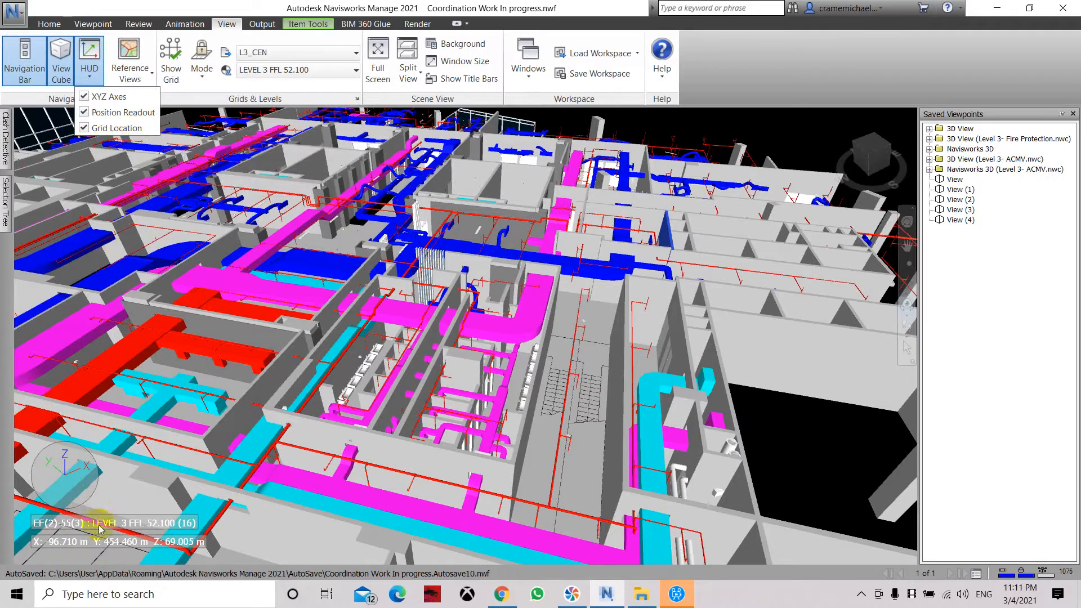
{"action": "mouse_move", "coordinate": [25, 555]}
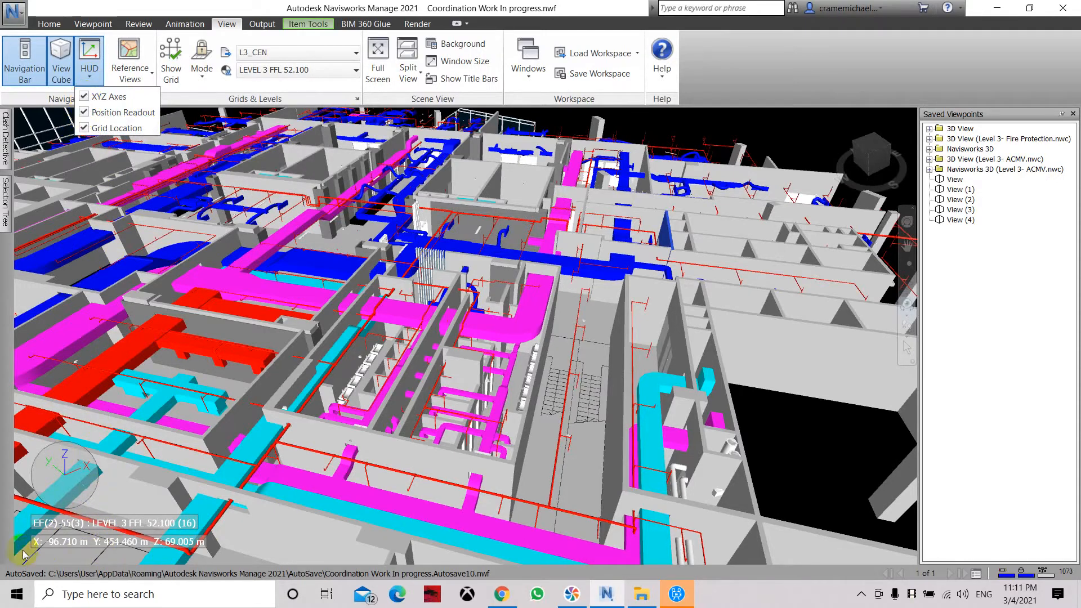
{"action": "mouse_move", "coordinate": [117, 148]}
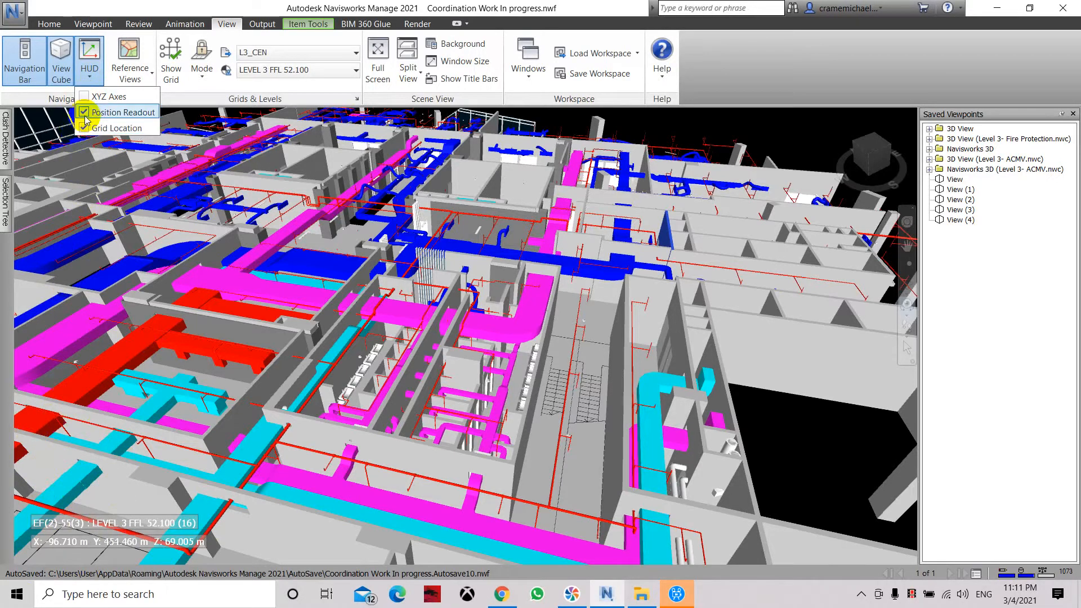
Uncheck XYZ Axes and Position Readout in the HUD, keeping only Grid Location.
{"action": "left_click", "coordinate": [84, 112]}
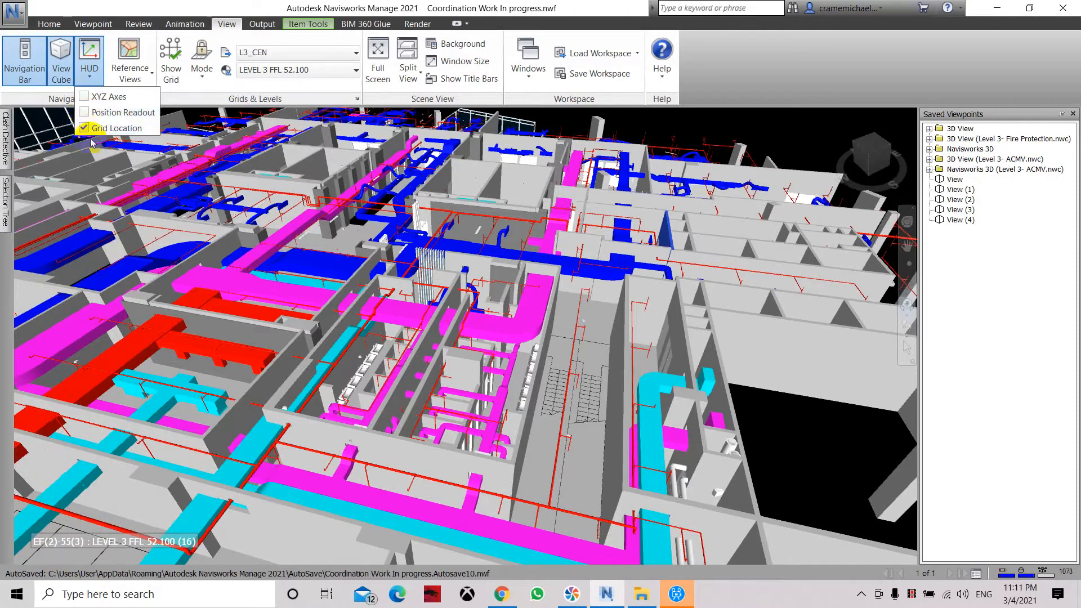
{"action": "left_click", "coordinate": [85, 128]}
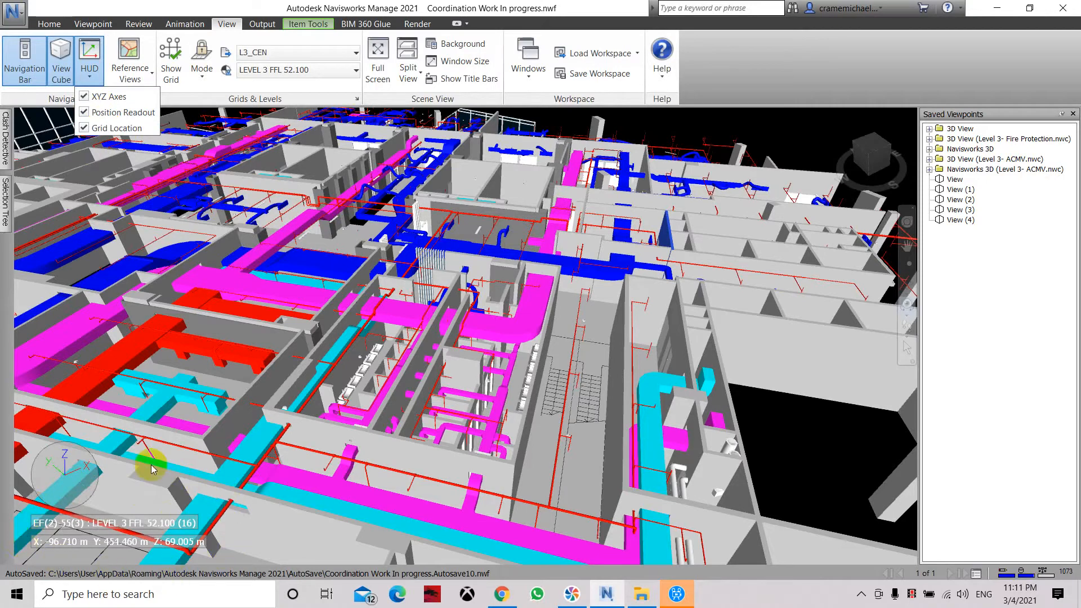
{"action": "mouse_move", "coordinate": [43, 537]}
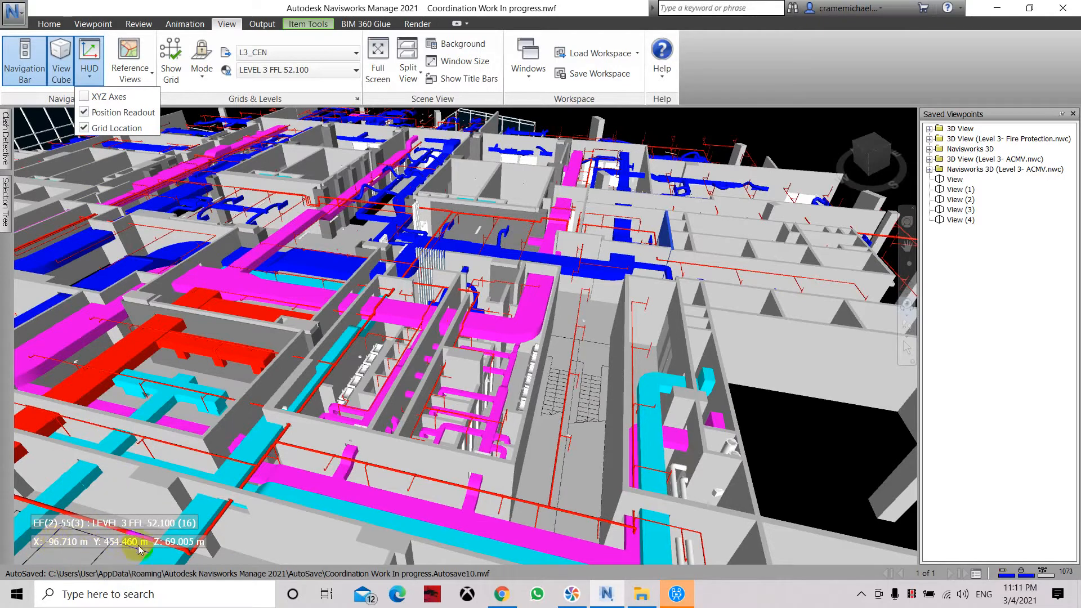
{"action": "mouse_move", "coordinate": [116, 128]}
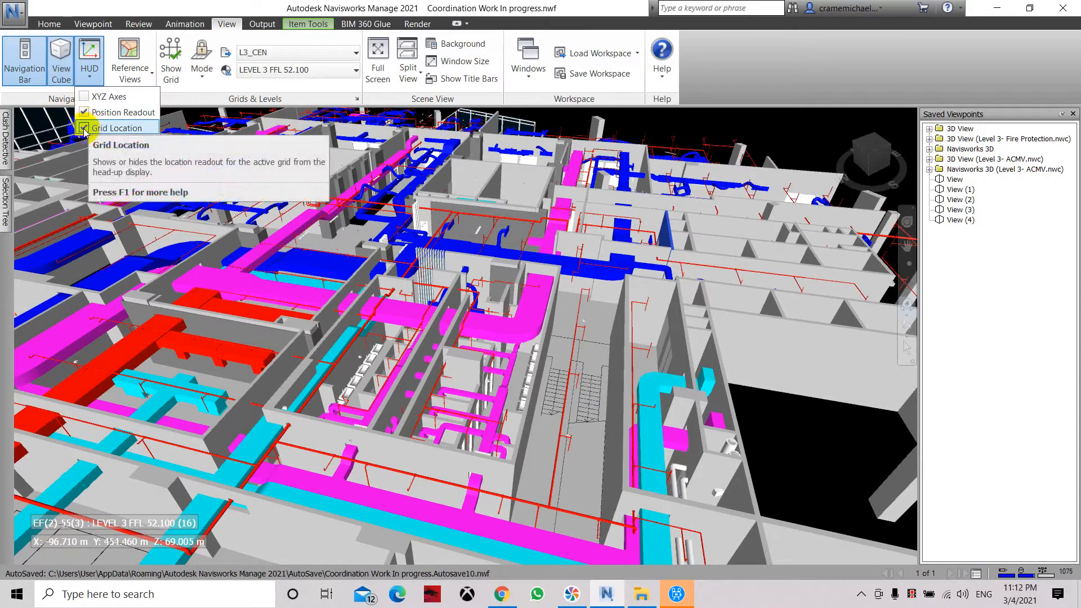
{"action": "left_click", "coordinate": [84, 128]}
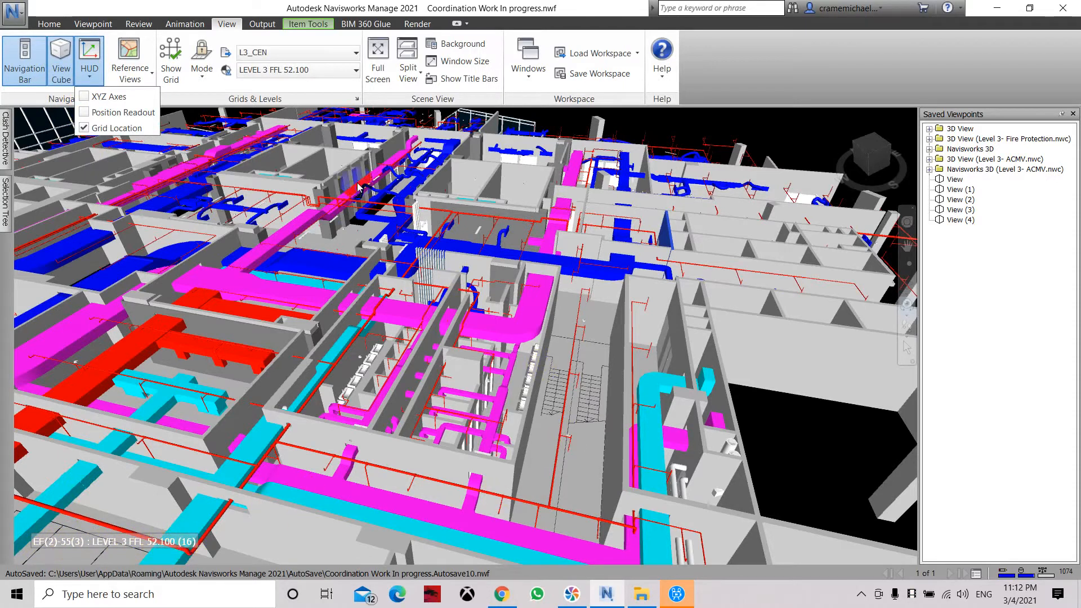
{"action": "left_click", "coordinate": [129, 58]}
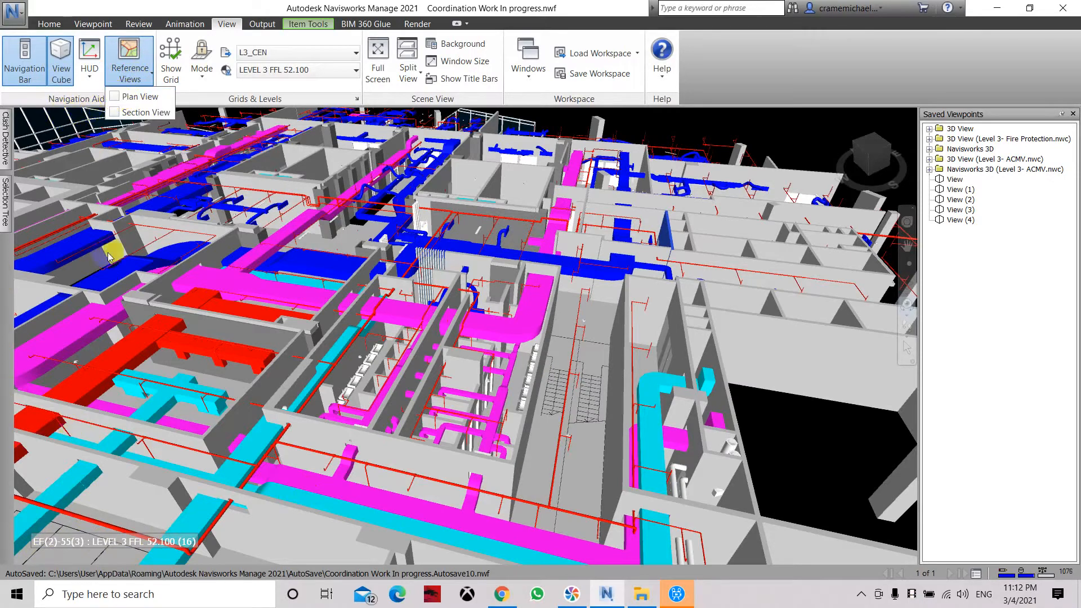
Open the Plan View reference window and try its Look From option.
{"action": "left_click", "coordinate": [140, 95]}
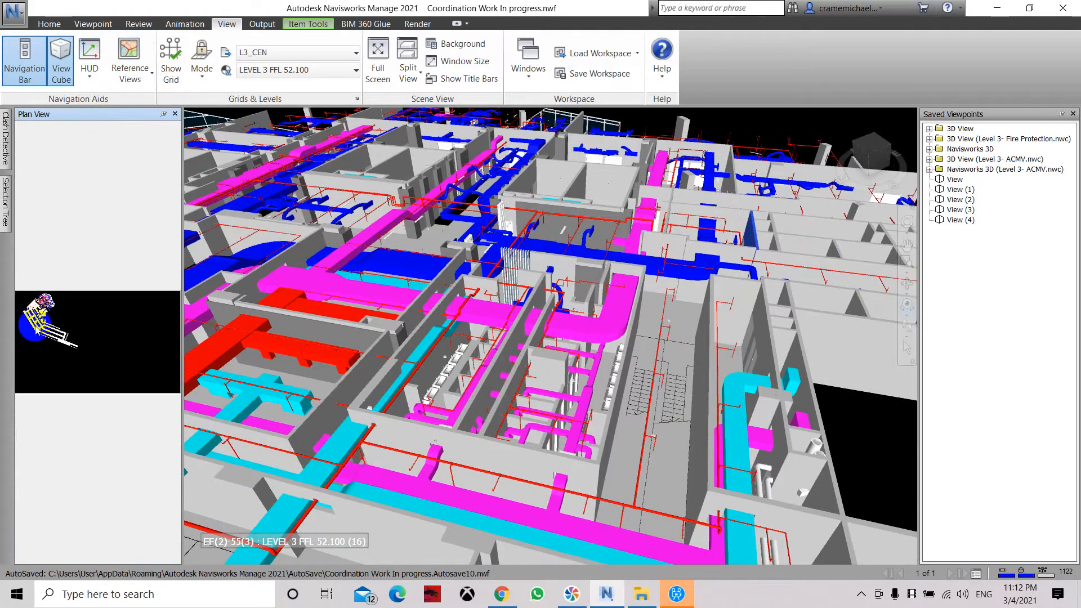
{"action": "mouse_move", "coordinate": [74, 283]}
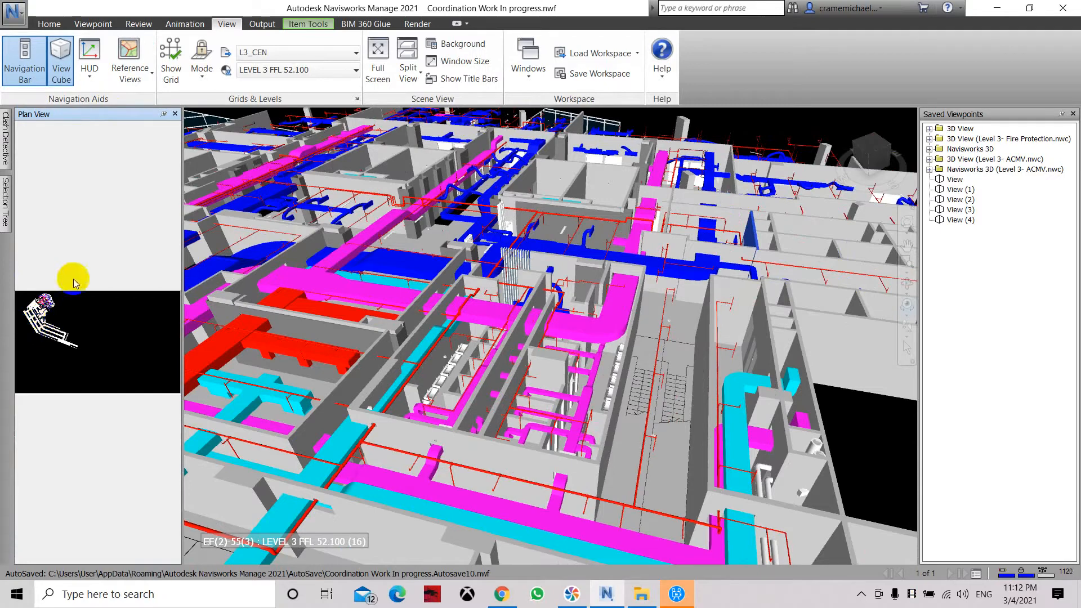
{"action": "right_click", "coordinate": [76, 282]}
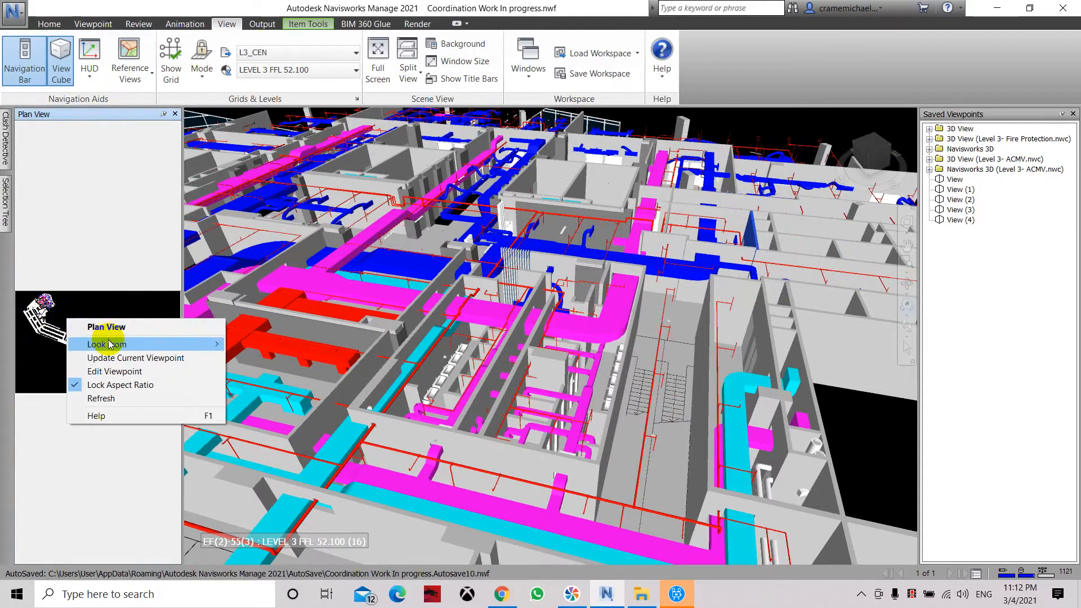
{"action": "mouse_move", "coordinate": [107, 344]}
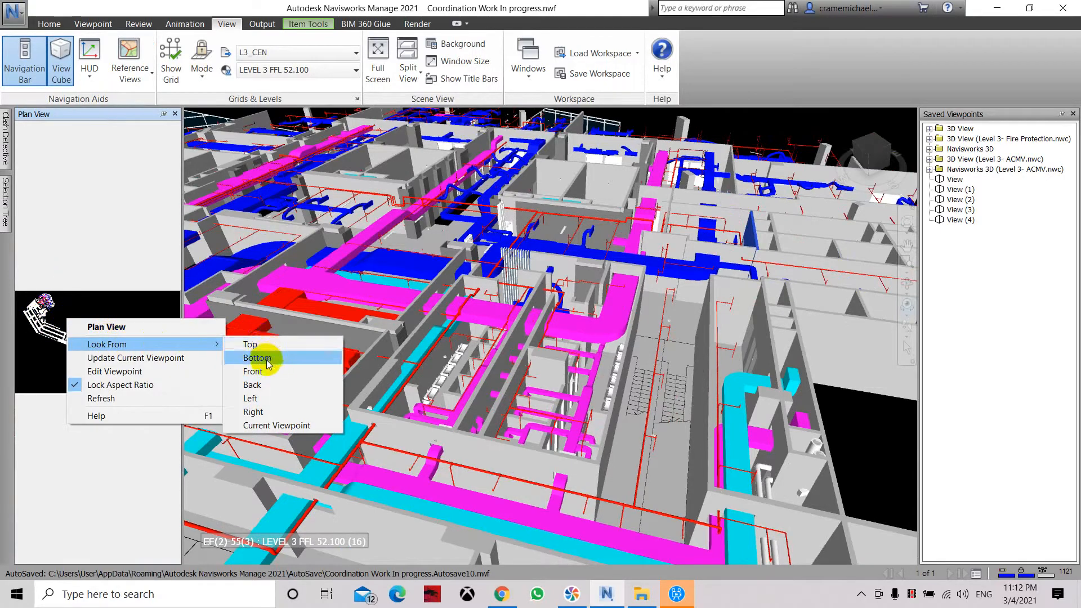
{"action": "left_click", "coordinate": [257, 357]}
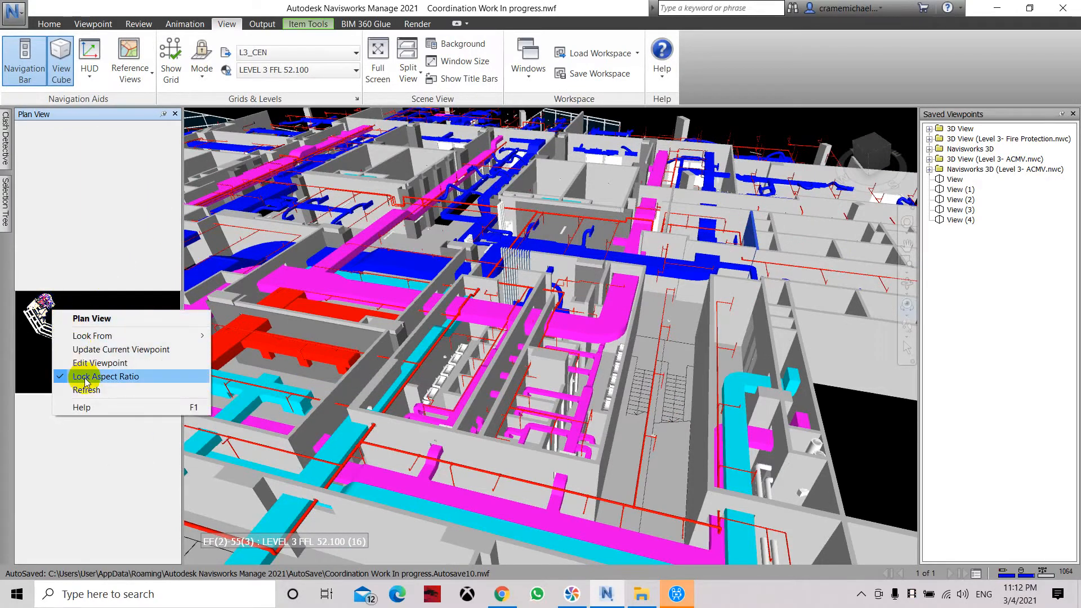
Turn the plan view's Lock Aspect Ratio off and back on.
{"action": "left_click", "coordinate": [105, 375]}
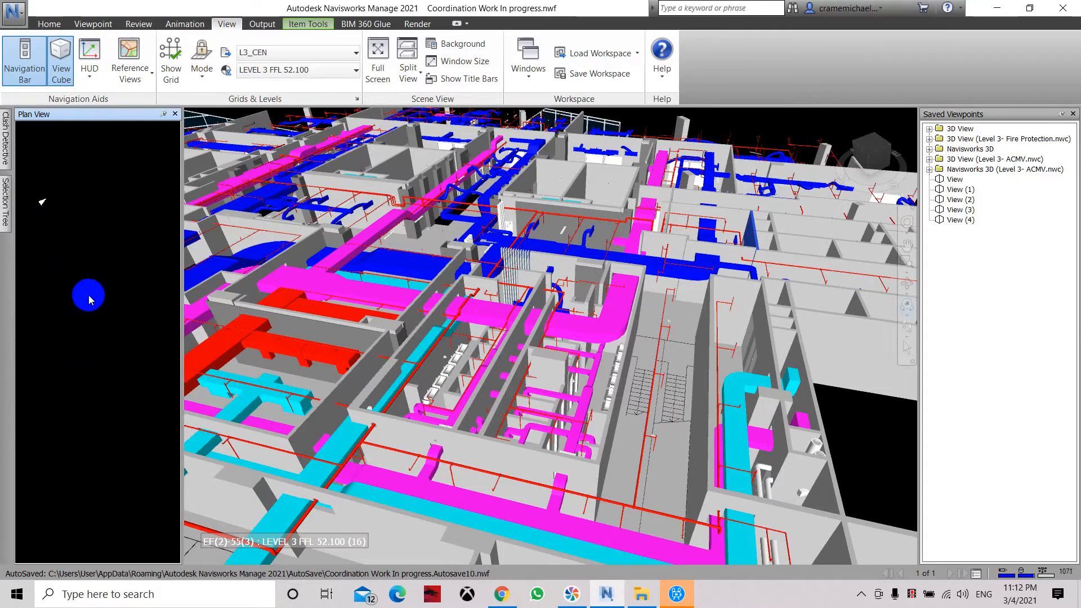
{"action": "right_click", "coordinate": [88, 295]}
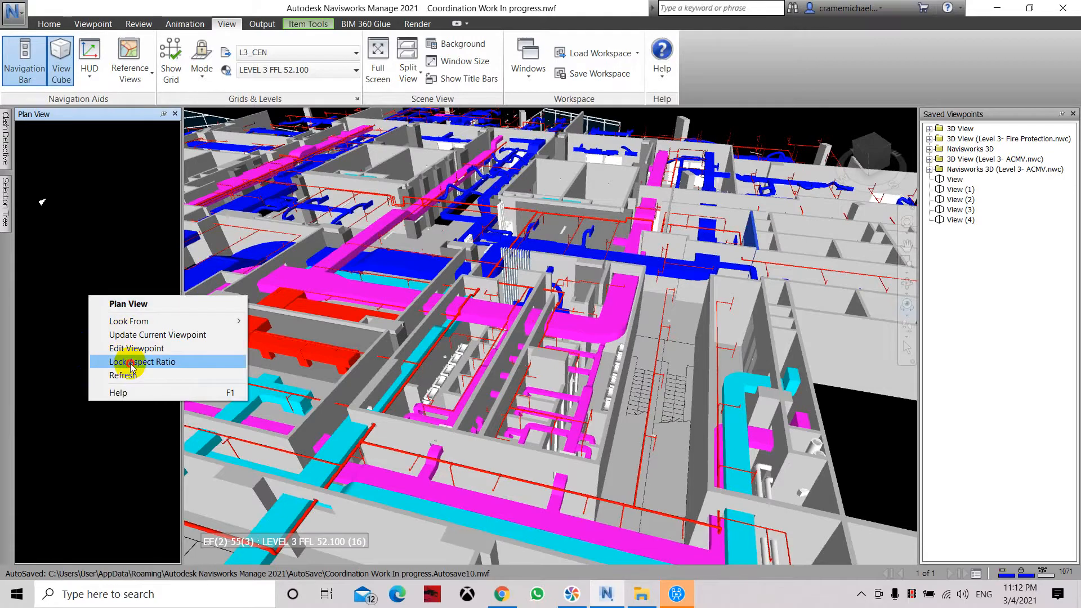
{"action": "left_click", "coordinate": [141, 362]}
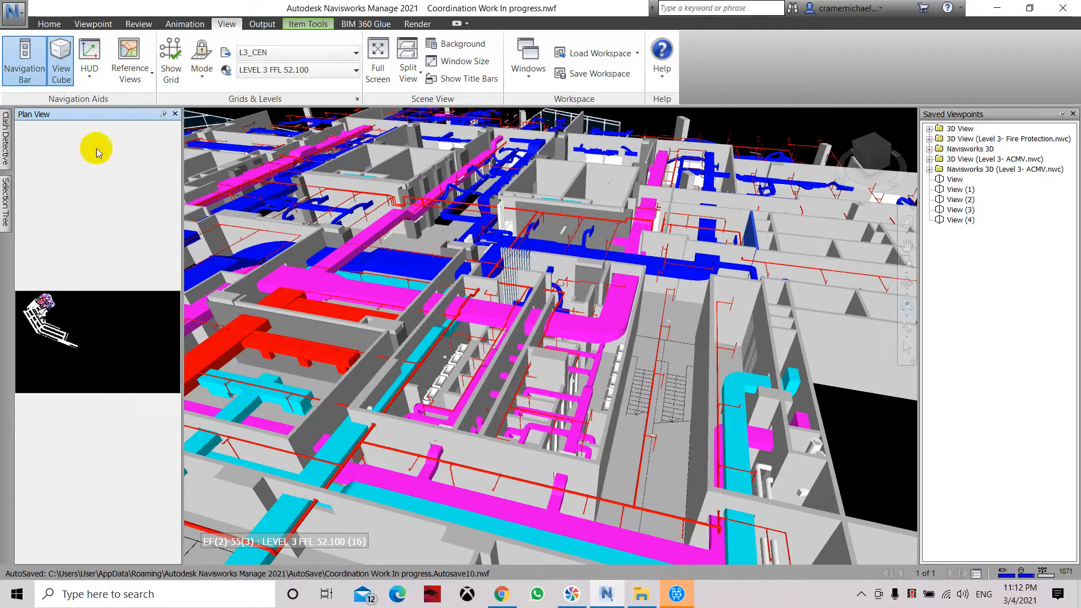
{"action": "left_click", "coordinate": [89, 59]}
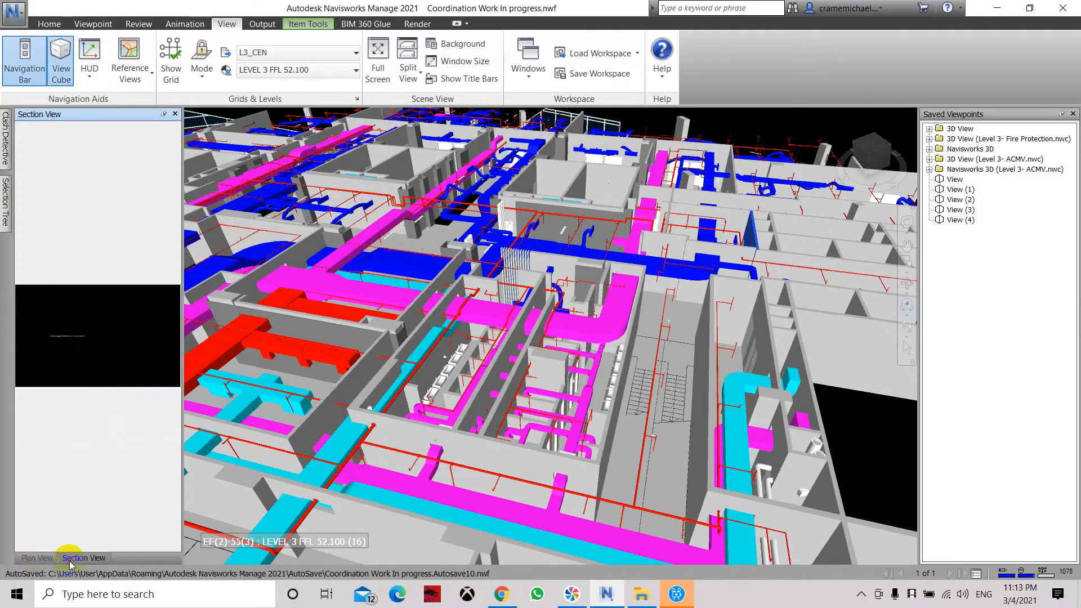
{"action": "mouse_move", "coordinate": [130, 59]}
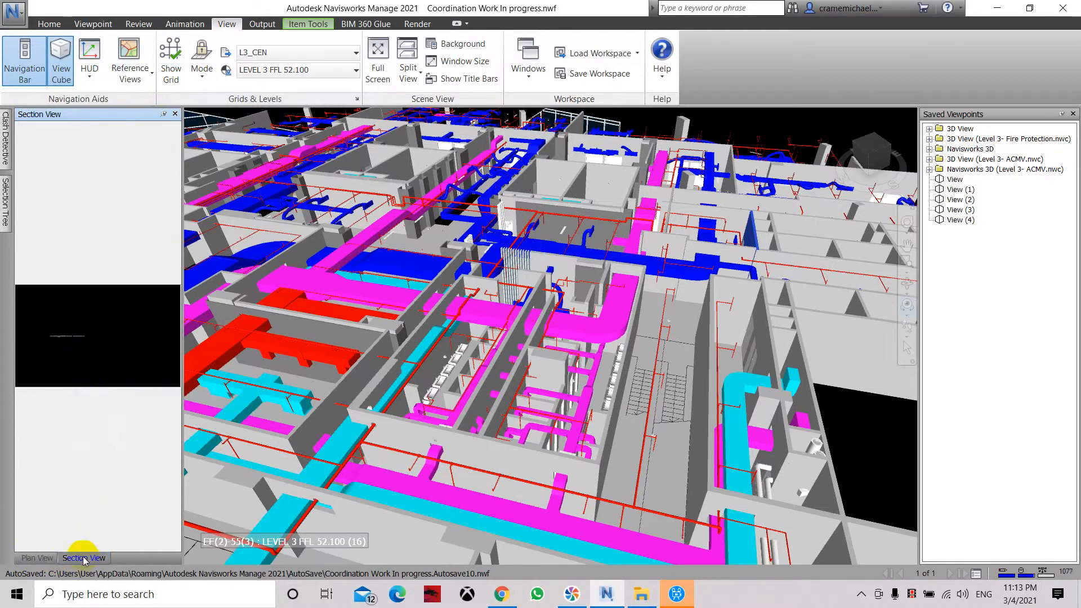
Bring the Plan View tab back in front of the Section View in the docked panel.
{"action": "left_click", "coordinate": [37, 558]}
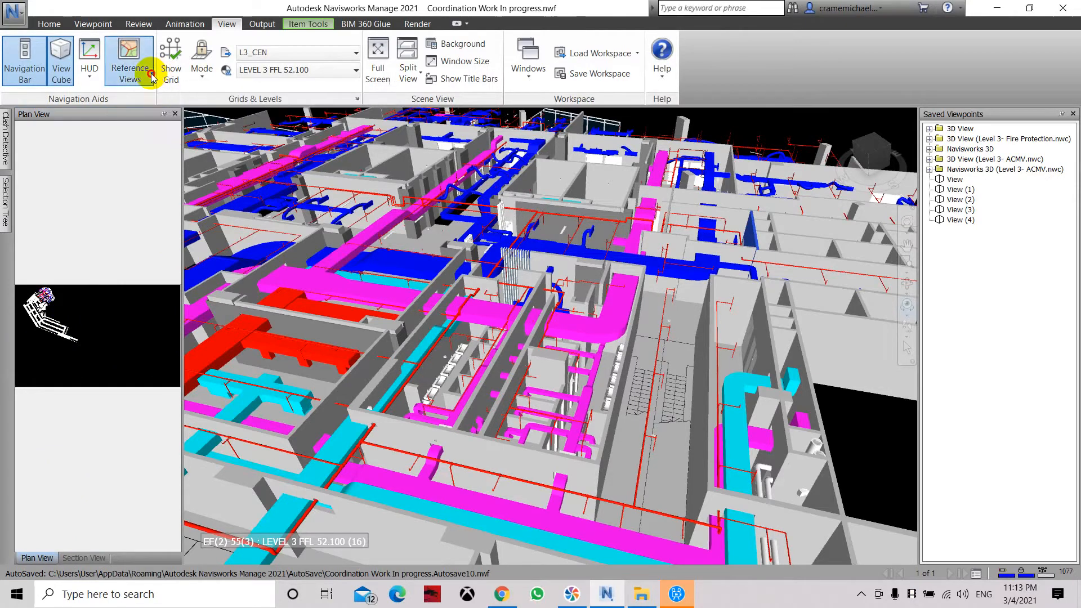
{"action": "left_click", "coordinate": [129, 61]}
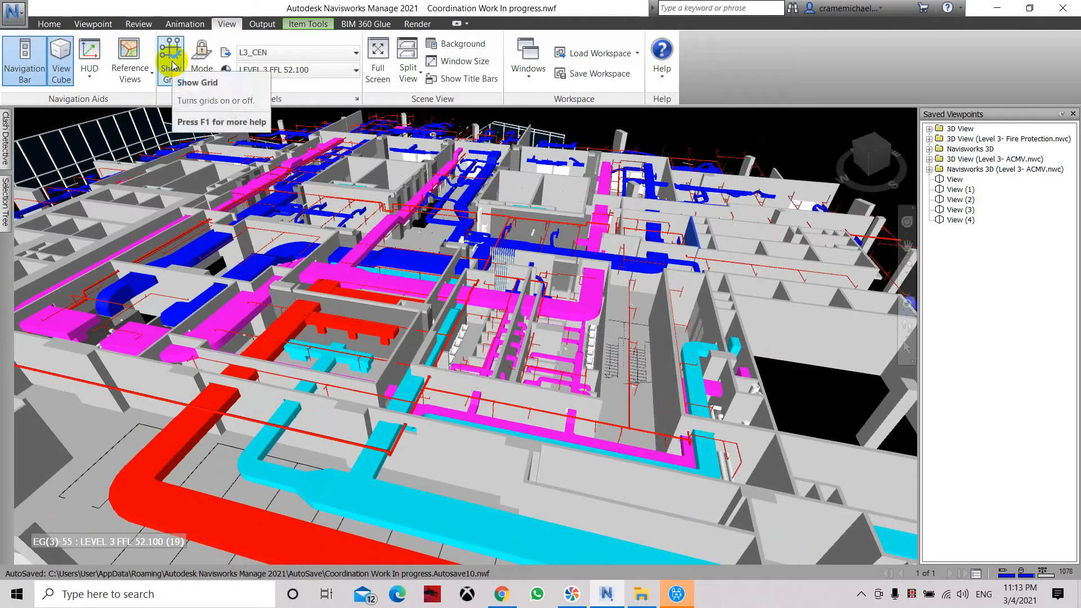
{"action": "left_click", "coordinate": [170, 59]}
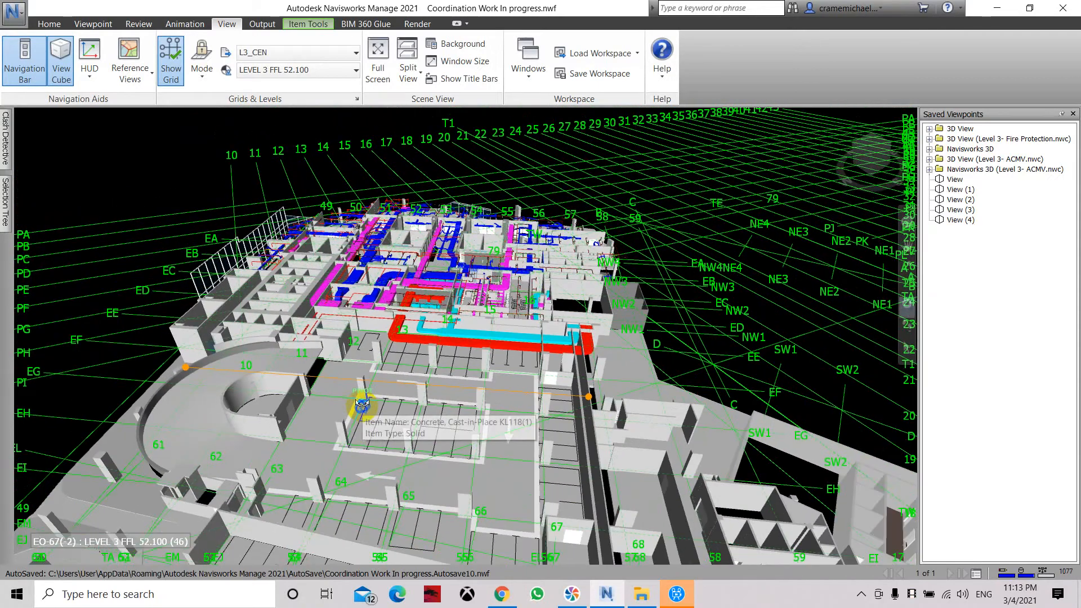
{"action": "left_click", "coordinate": [170, 59]}
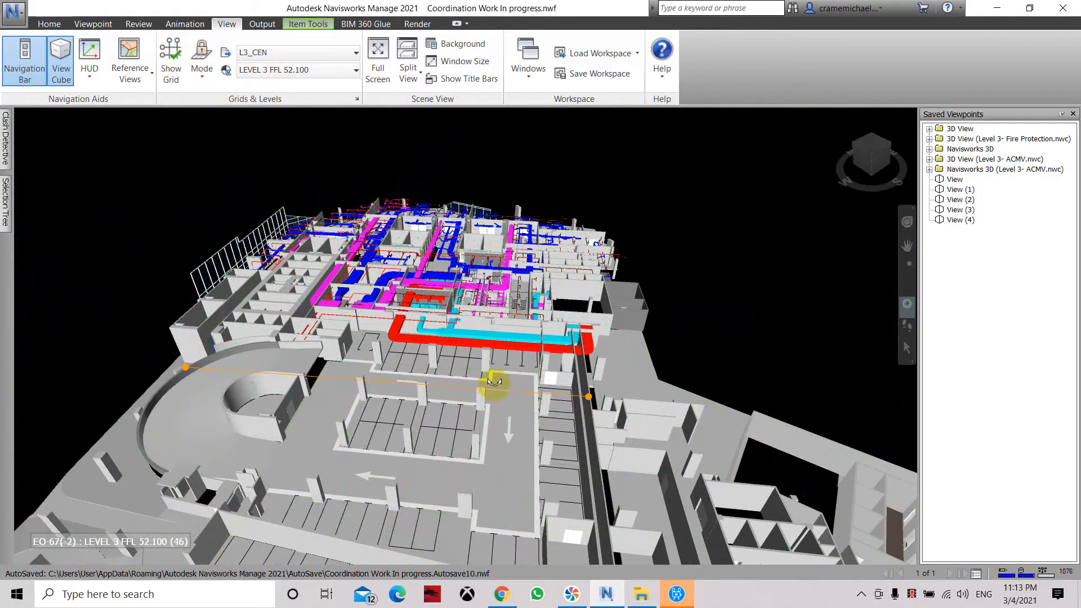
{"action": "left_click", "coordinate": [202, 59]}
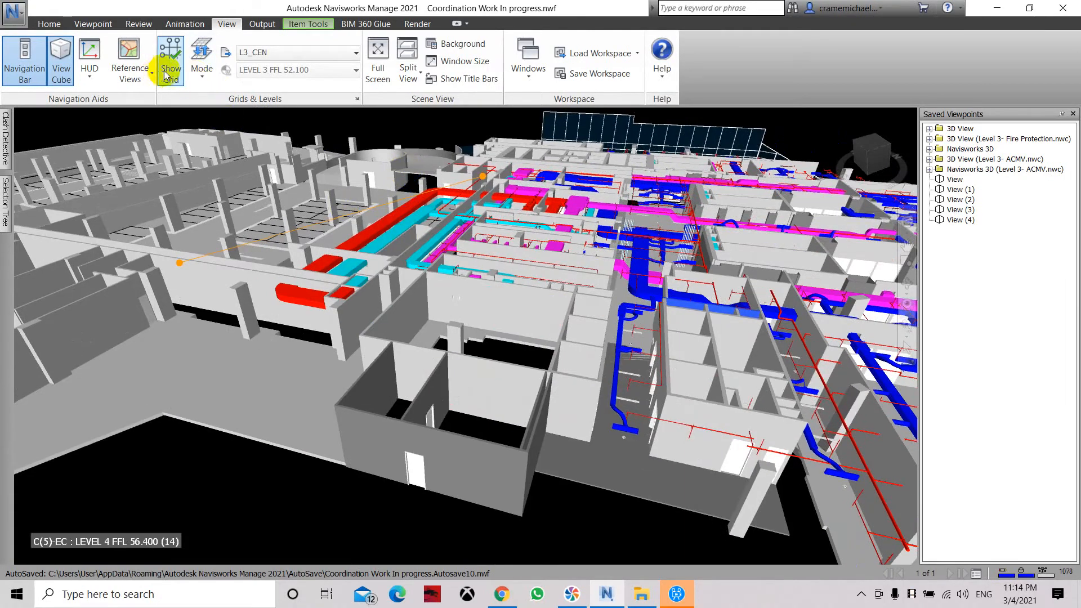
Set the Grids & Levels mode from Above and Below to All.
{"action": "left_click", "coordinate": [202, 61]}
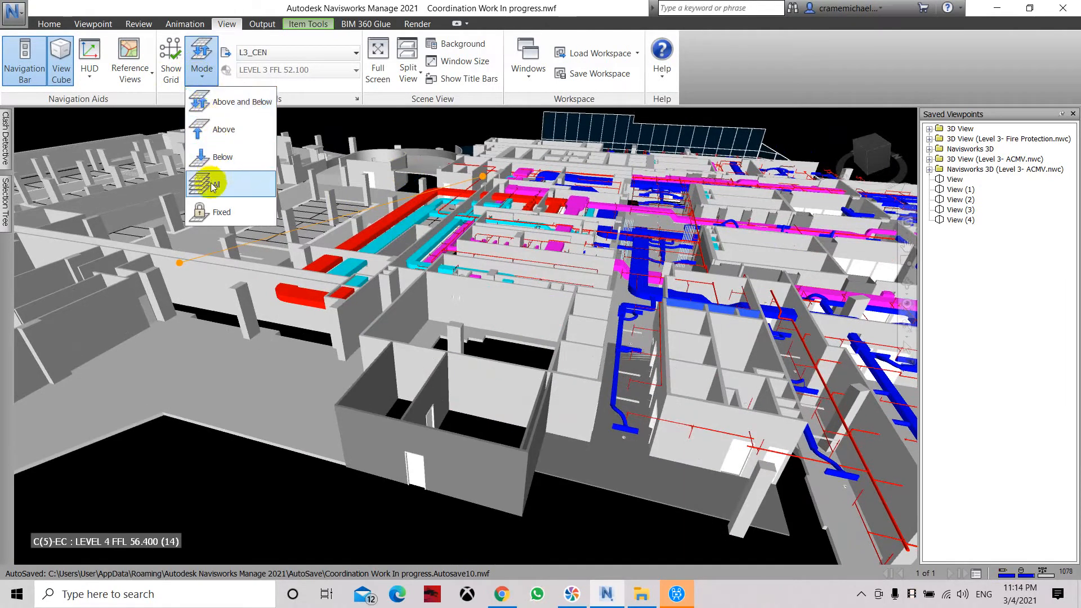
{"action": "left_click", "coordinate": [223, 182]}
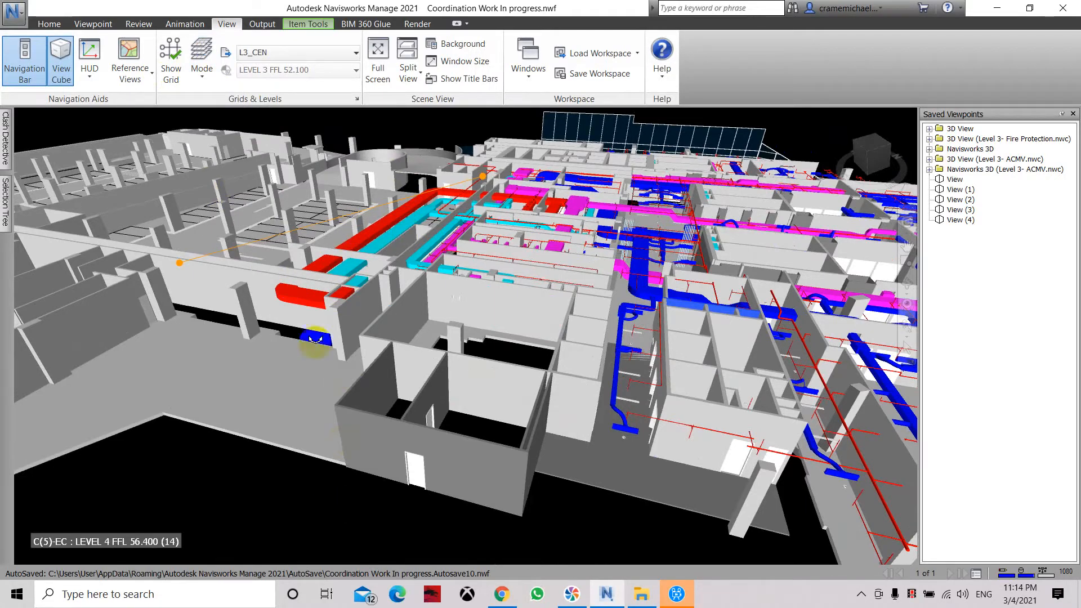
{"action": "mouse_move", "coordinate": [664, 353]}
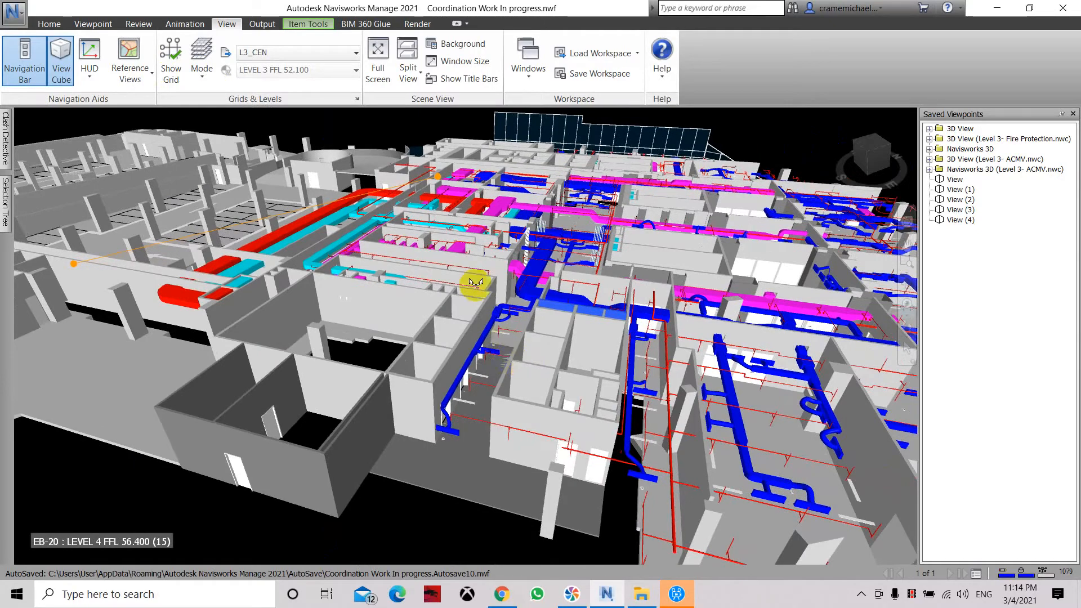
{"action": "left_click", "coordinate": [358, 52]}
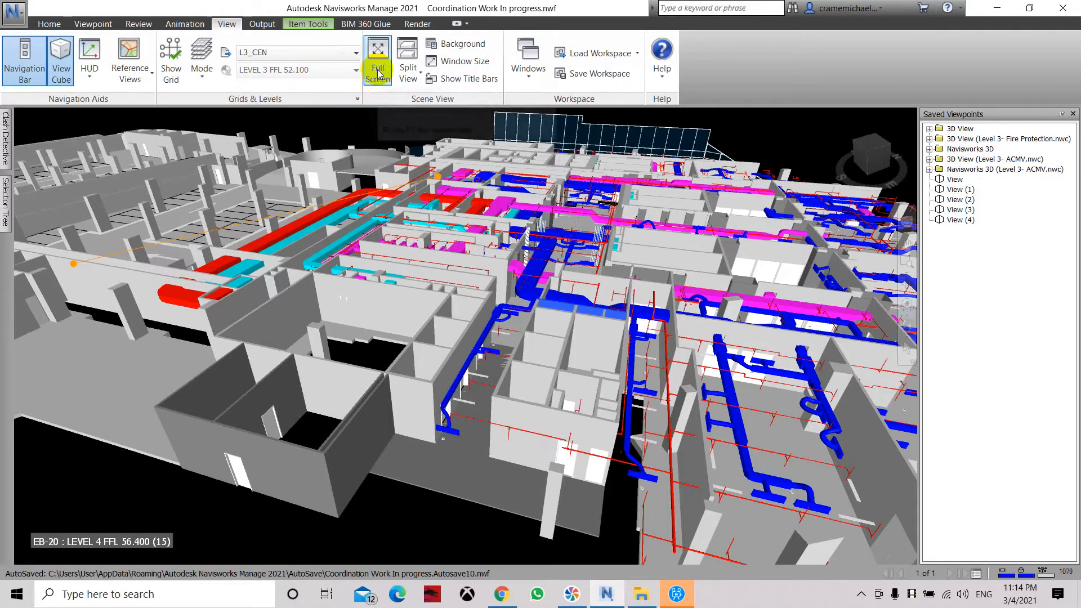
{"action": "mouse_move", "coordinate": [377, 59]}
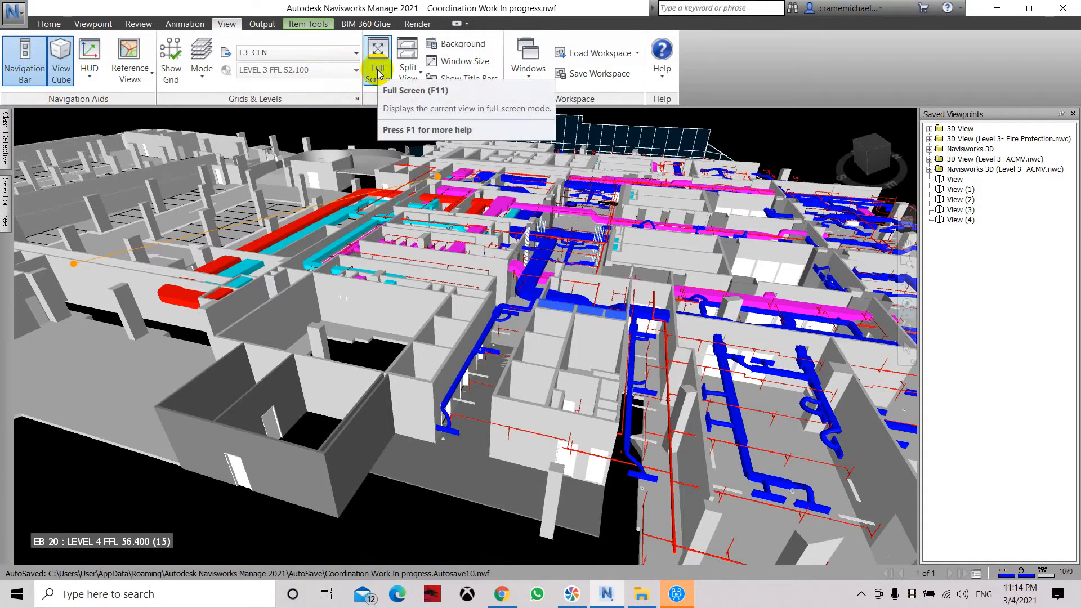
{"action": "left_click", "coordinate": [378, 58]}
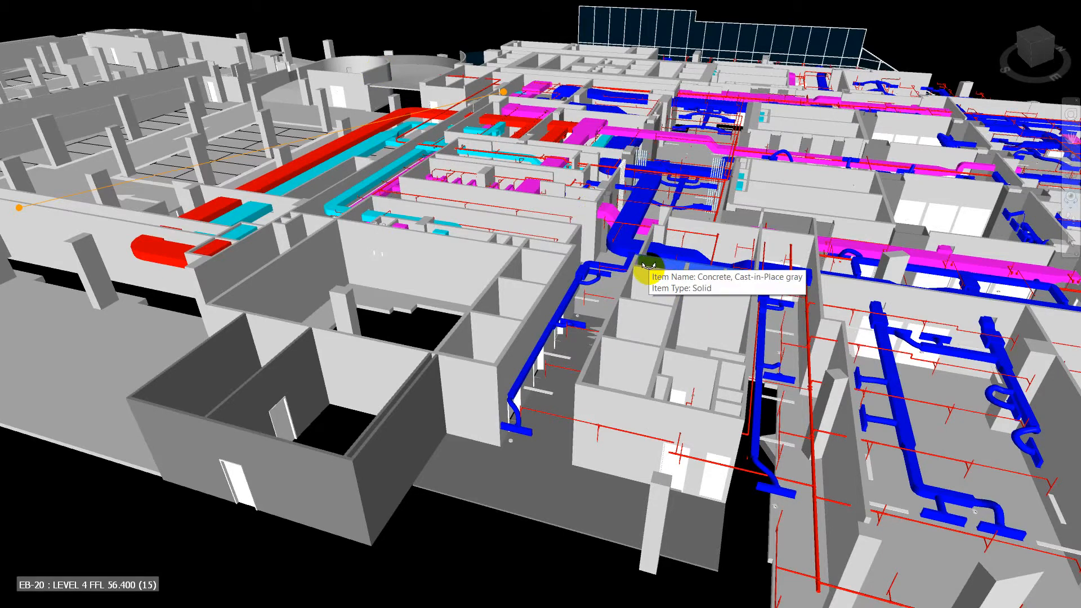
{"action": "right_click", "coordinate": [641, 266]}
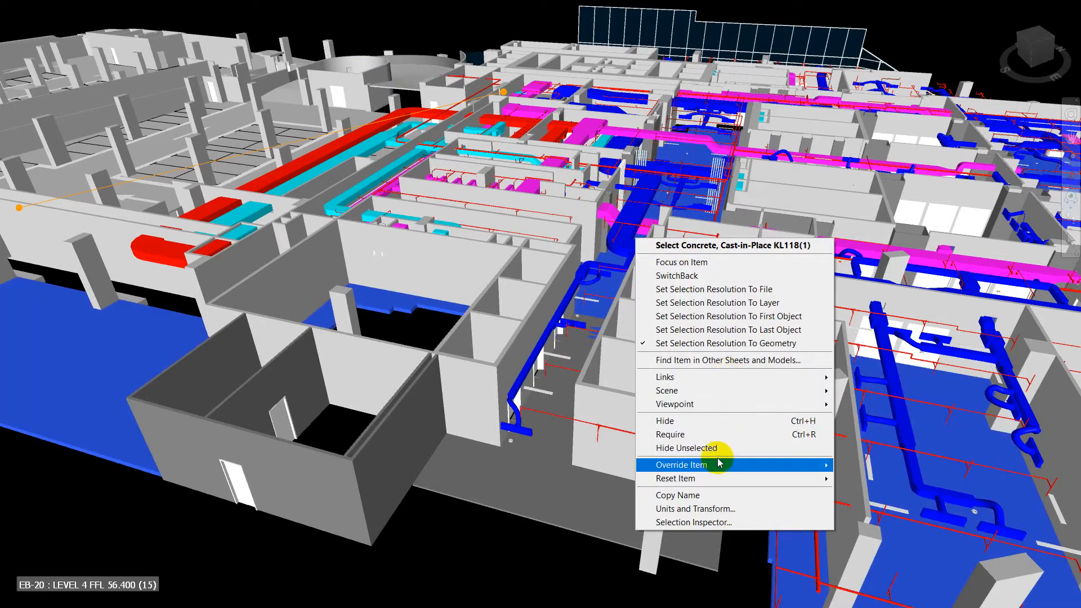
{"action": "mouse_move", "coordinate": [685, 448]}
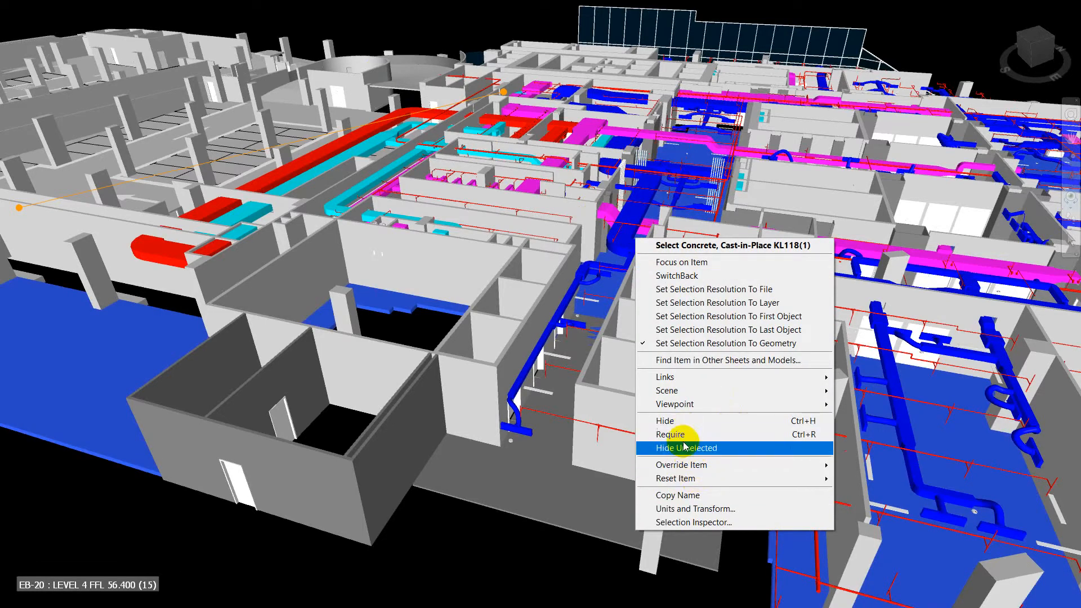
{"action": "mouse_move", "coordinate": [672, 509]}
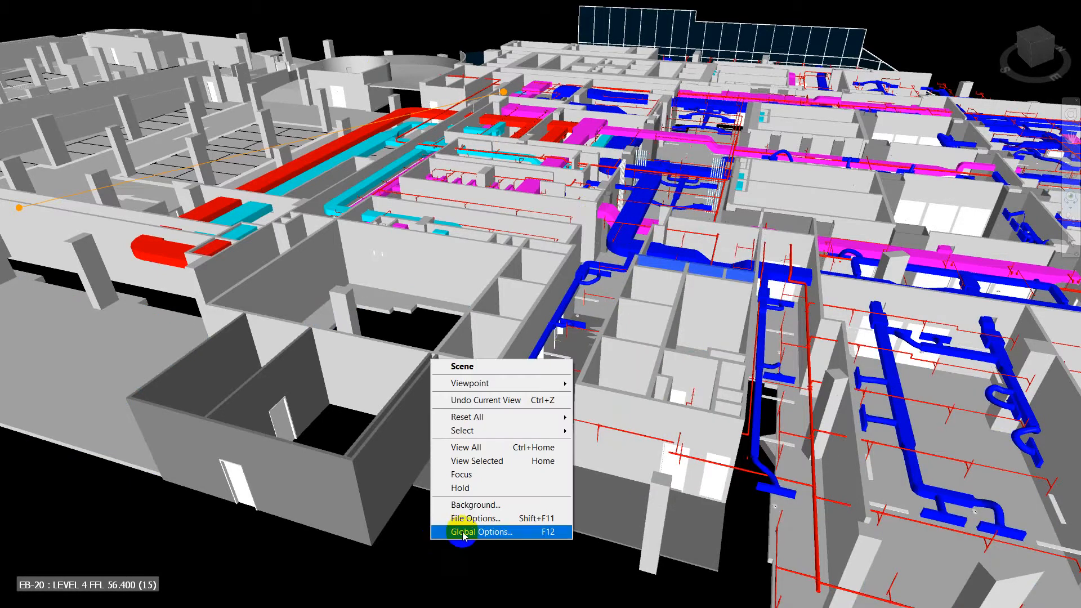
{"action": "mouse_move", "coordinate": [478, 383]}
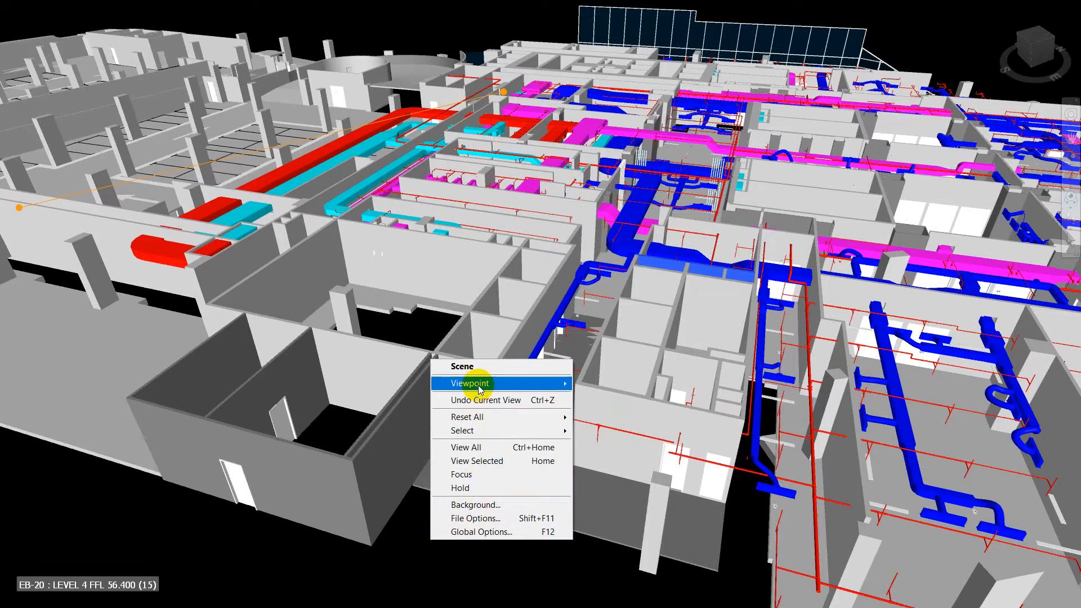
{"action": "mouse_move", "coordinate": [551, 384]}
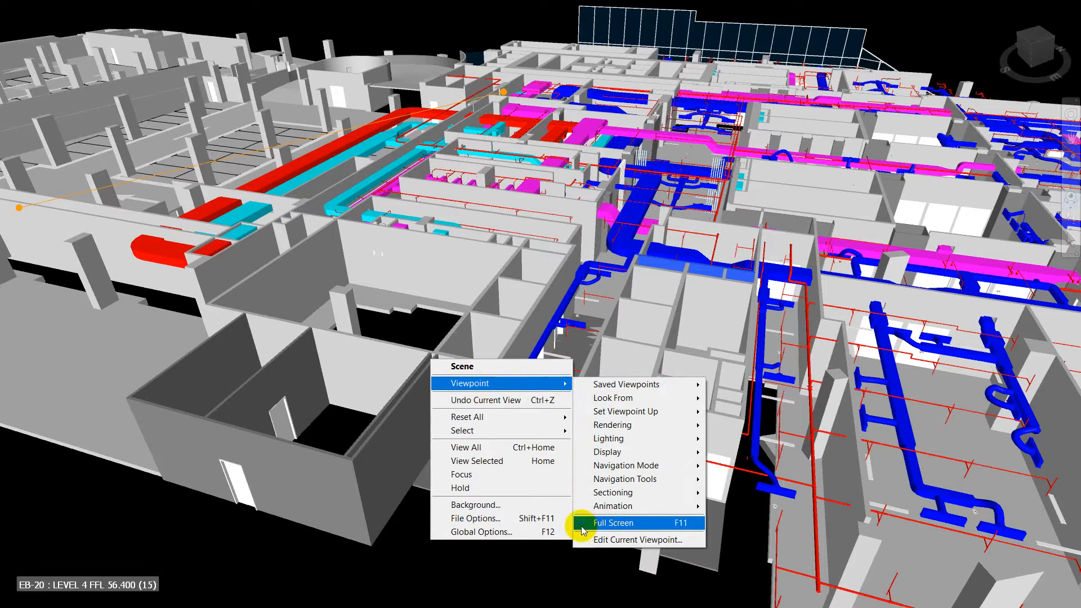
{"action": "left_click", "coordinate": [614, 522]}
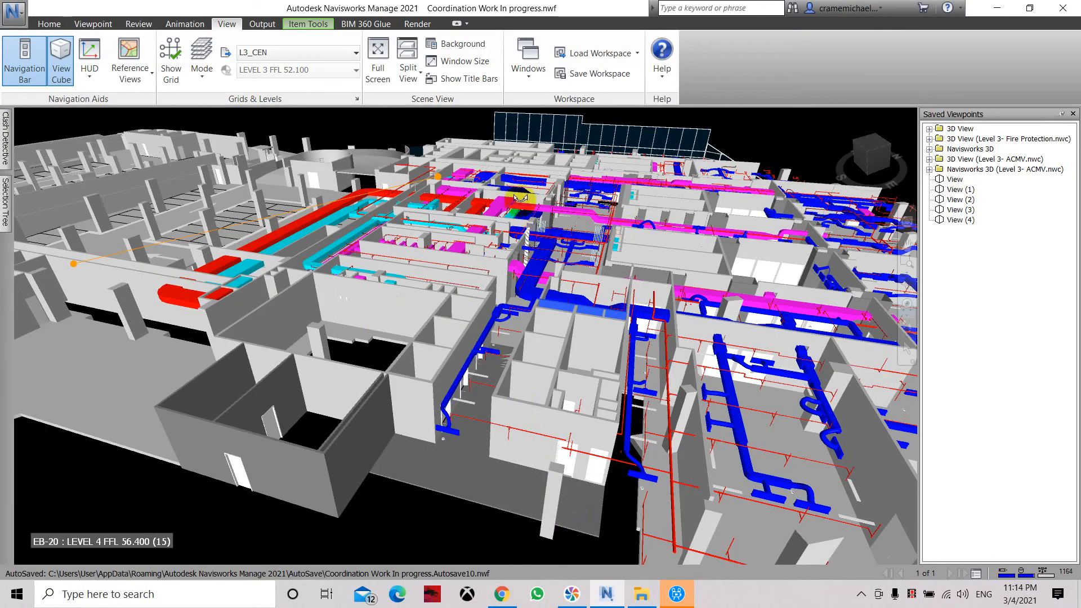
Split the scene into several side-by-side and stacked model views.
{"action": "left_click", "coordinate": [407, 59]}
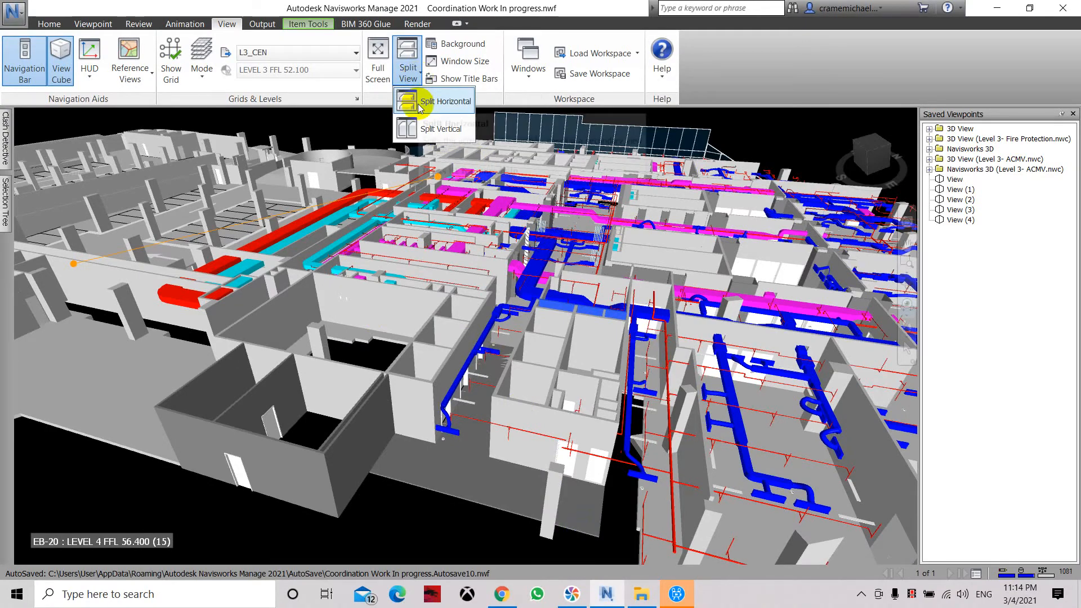
{"action": "left_click", "coordinate": [434, 101]}
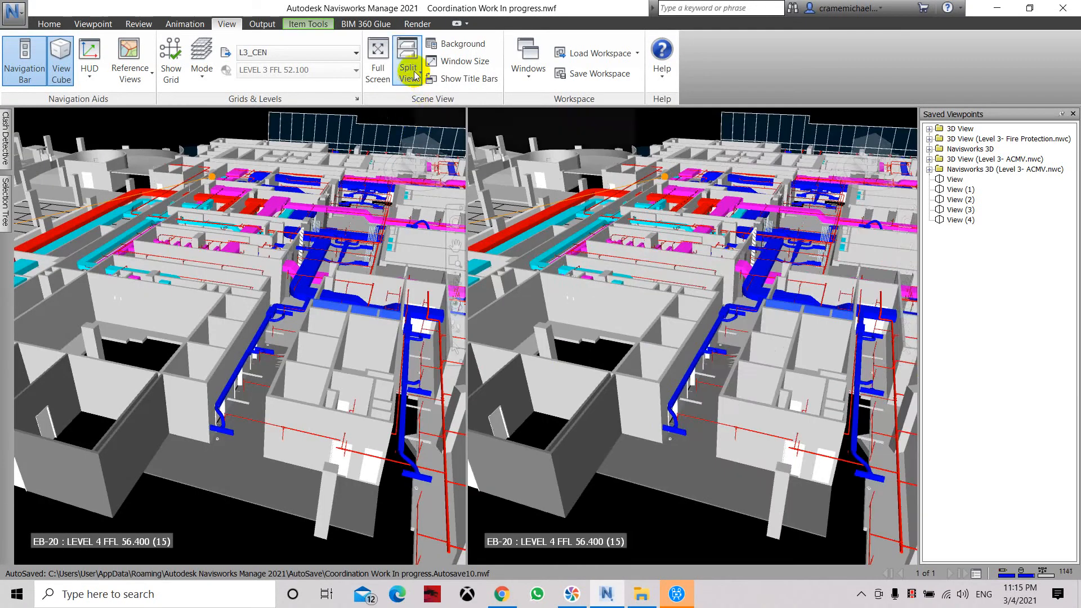
{"action": "left_click", "coordinate": [408, 67]}
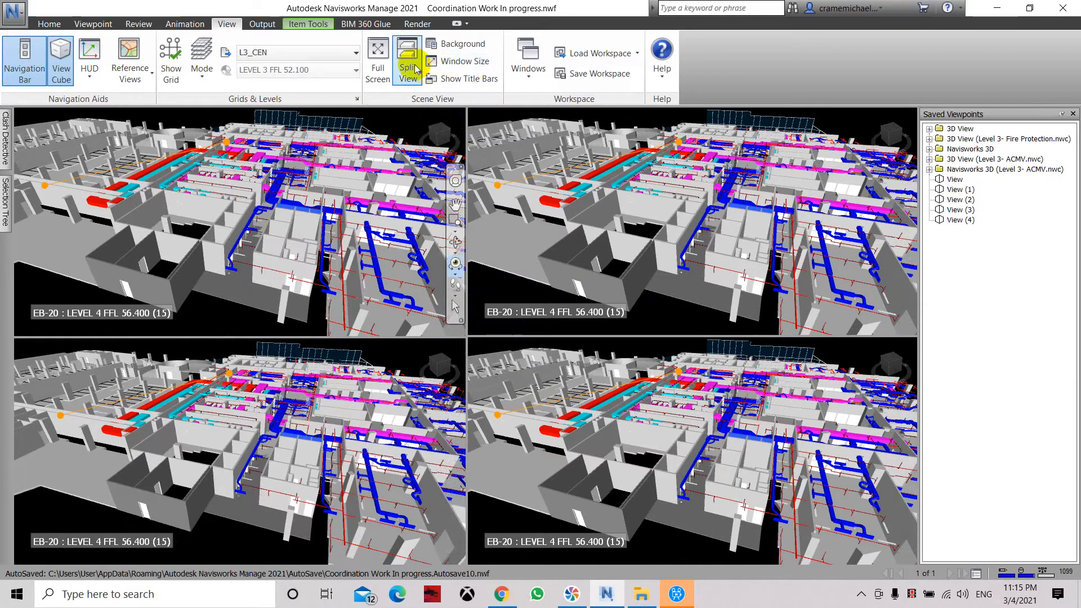
{"action": "left_click", "coordinate": [408, 59]}
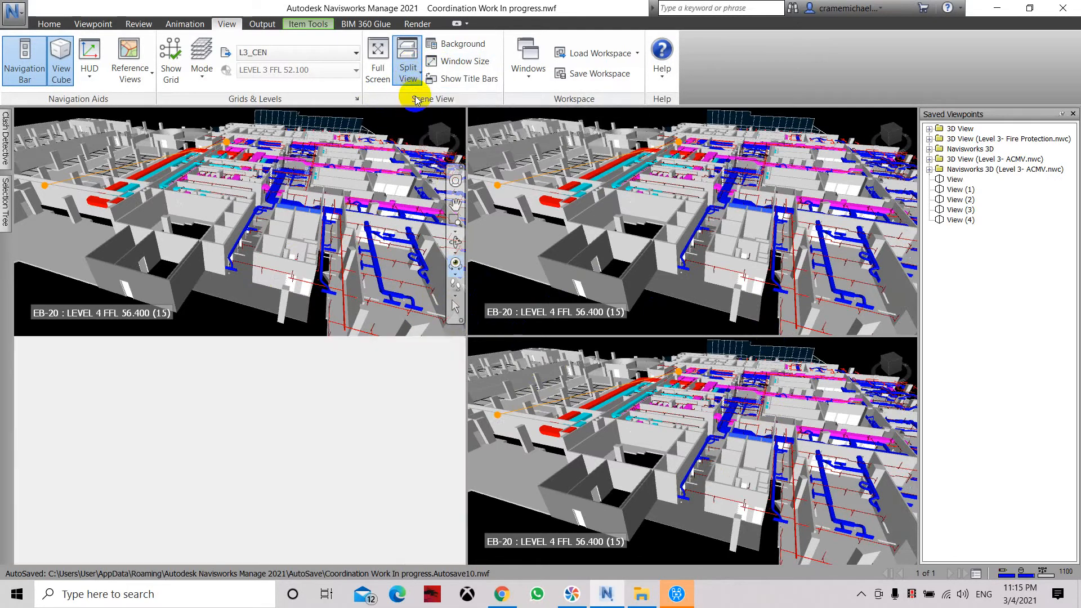
{"action": "left_click", "coordinate": [407, 62]}
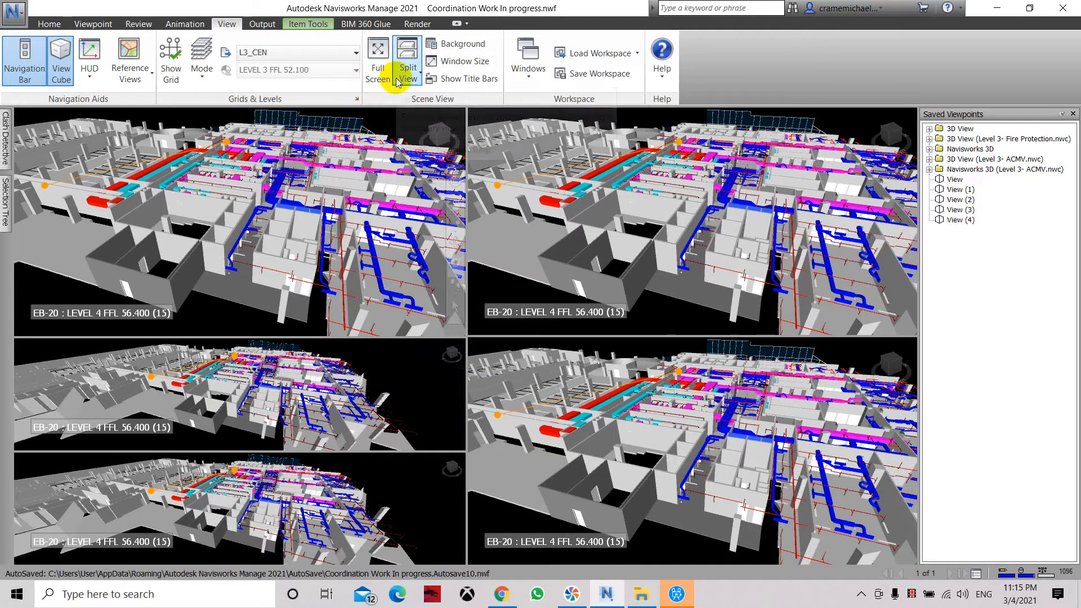
Add more split views, turn on title bars, and close View6.
{"action": "left_click", "coordinate": [457, 78]}
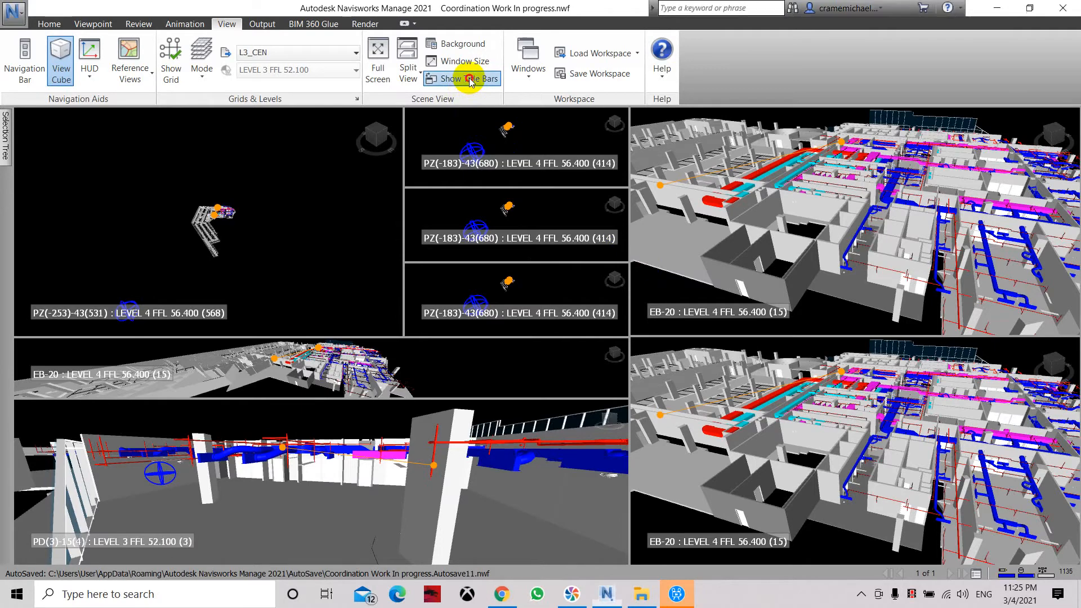
{"action": "left_click", "coordinate": [461, 78]}
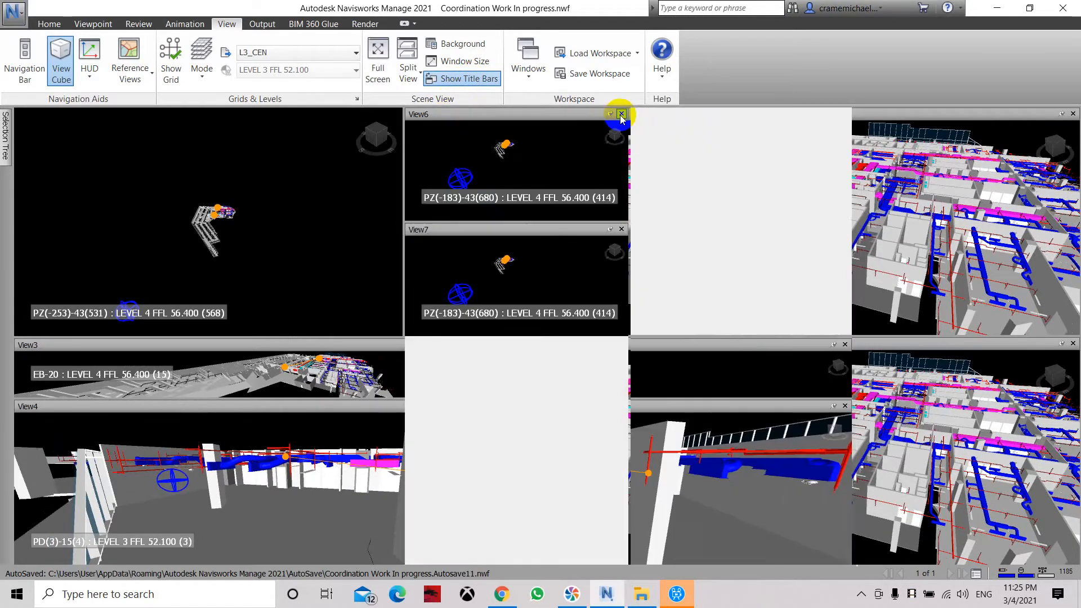
{"action": "left_click", "coordinate": [621, 113]}
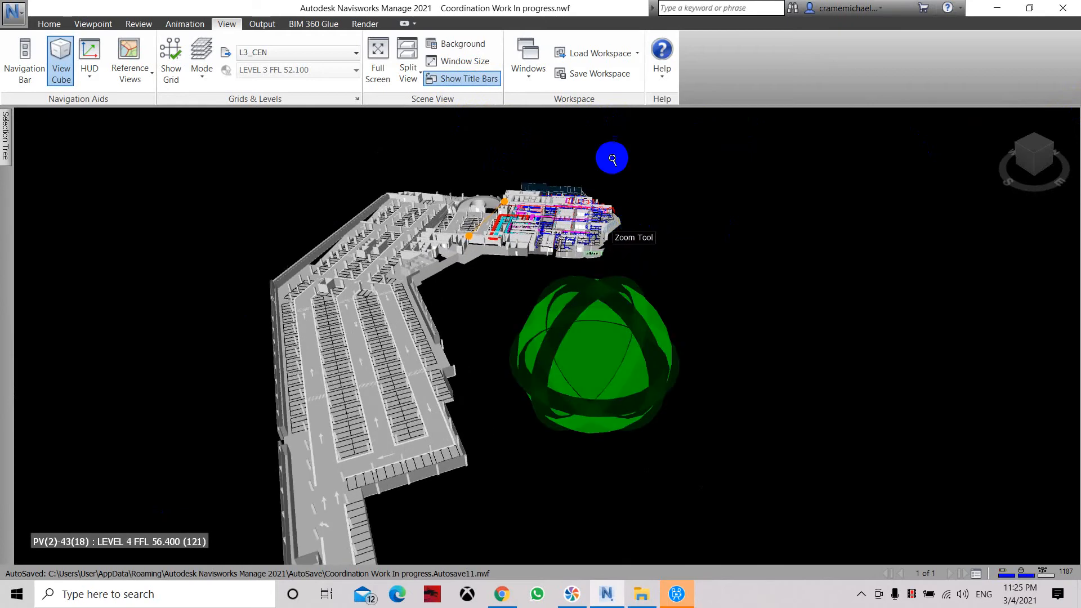
Set the background to a plain light grey colour.
{"action": "left_click", "coordinate": [430, 43]}
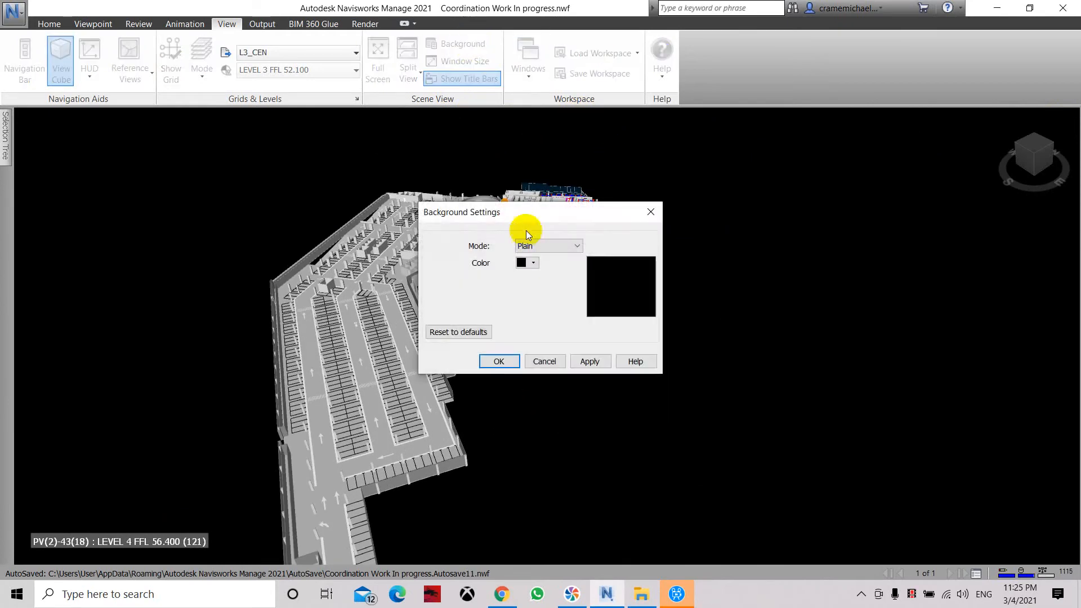
{"action": "left_click", "coordinate": [533, 263]}
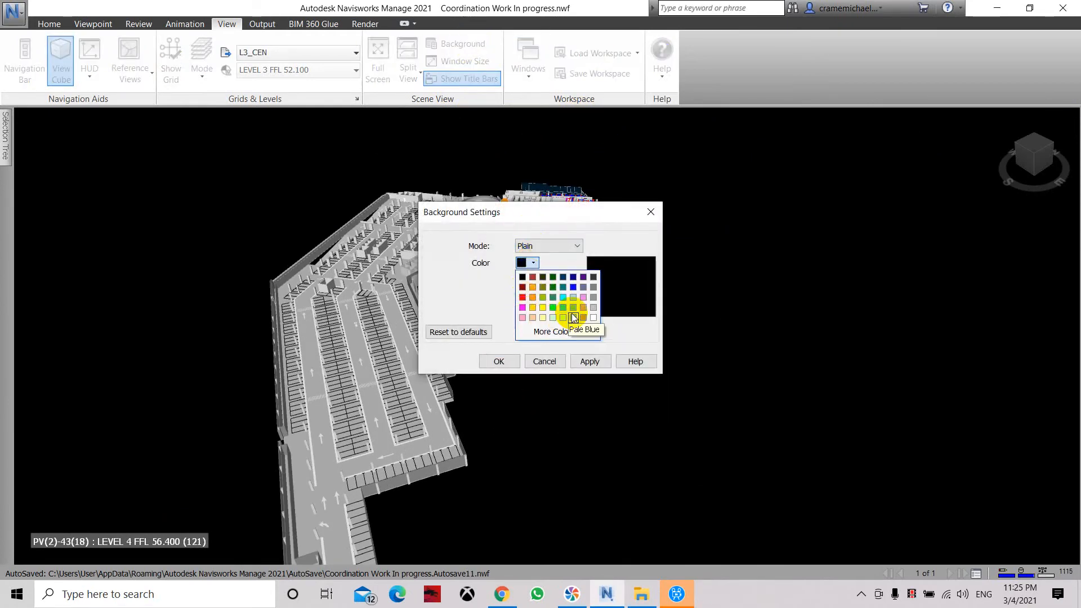
{"action": "left_click", "coordinate": [593, 307]}
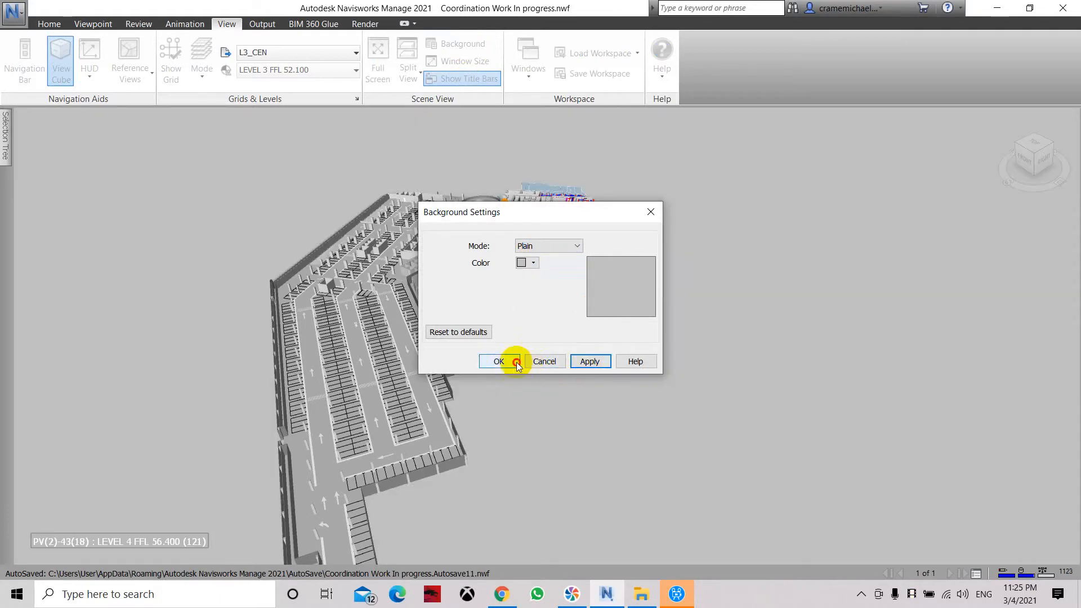
{"action": "left_click", "coordinate": [499, 361]}
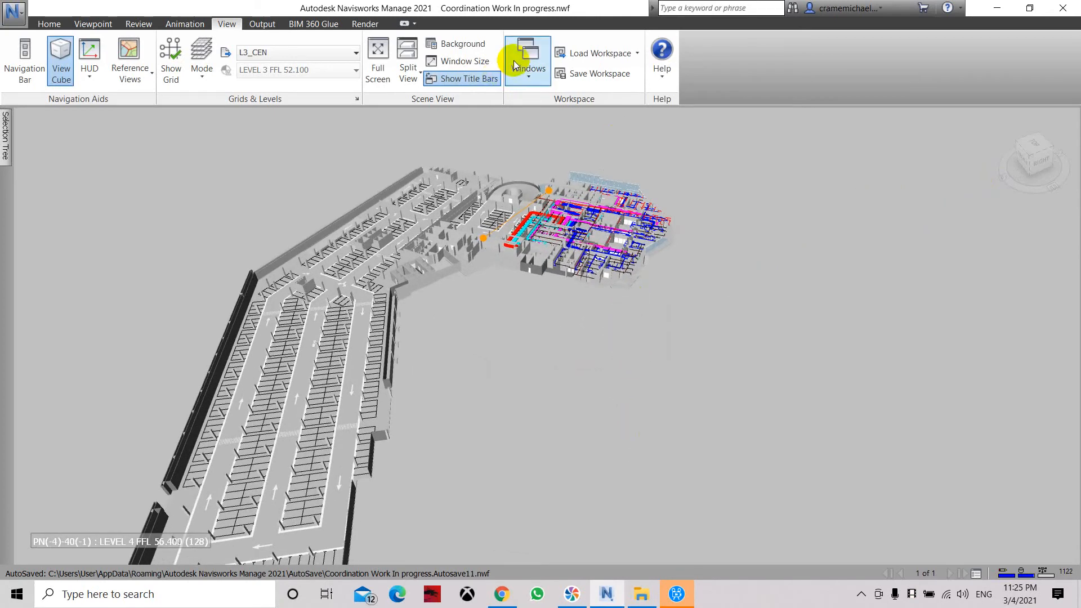
Change the background colour to white.
{"action": "left_click", "coordinate": [461, 43]}
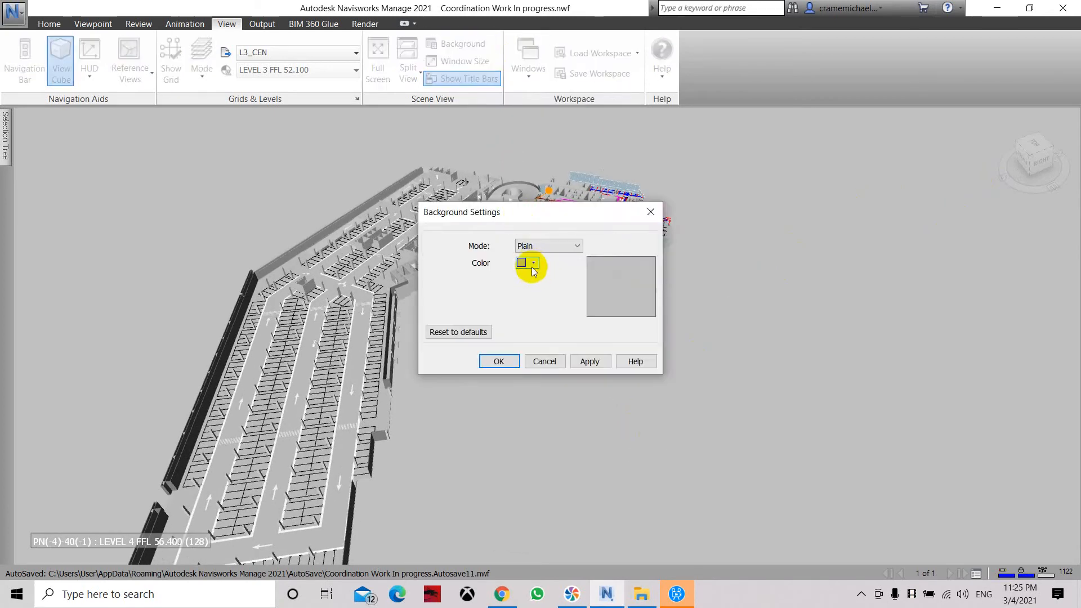
{"action": "left_click", "coordinate": [533, 263]}
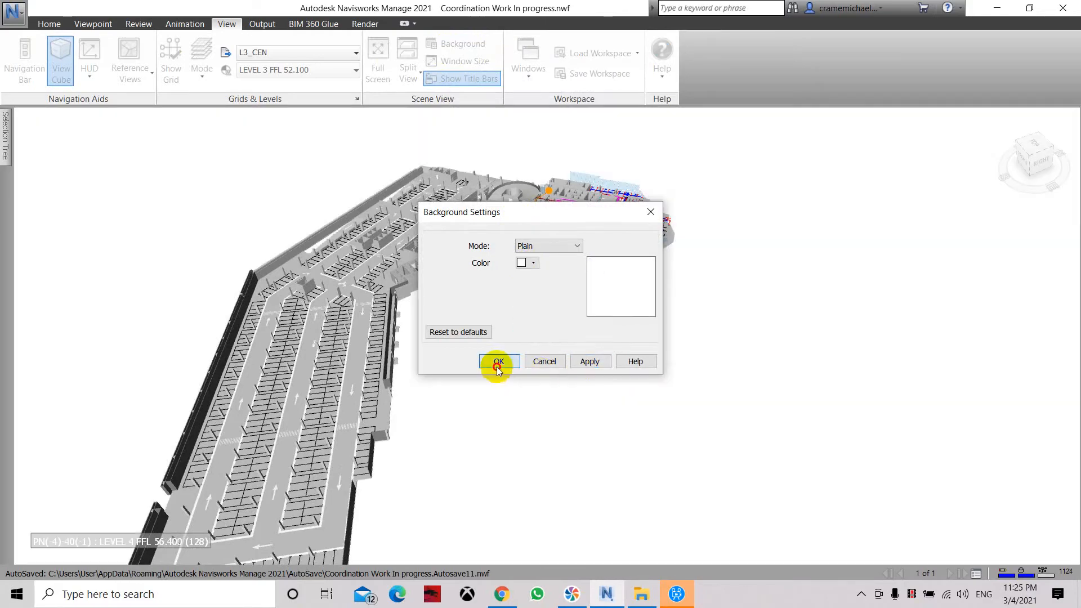
{"action": "left_click", "coordinate": [498, 361]}
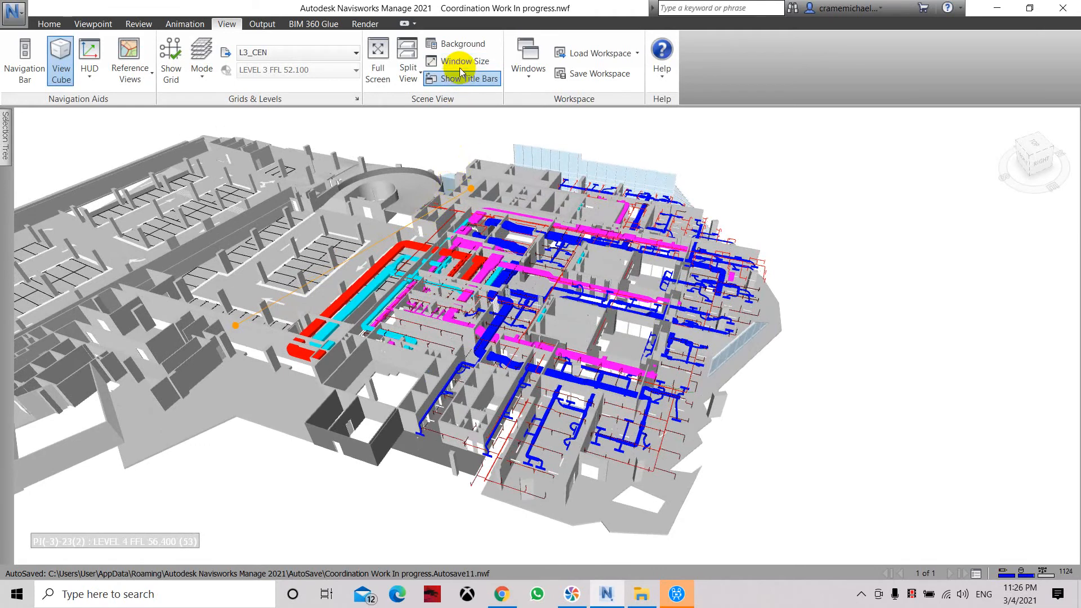
{"action": "left_click", "coordinate": [464, 62]}
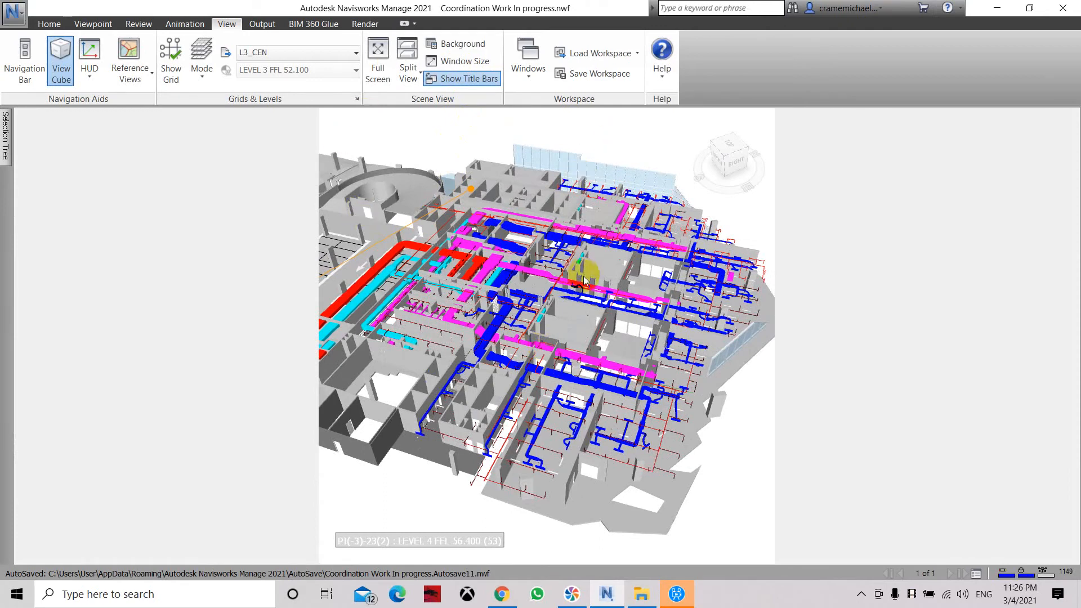
{"action": "mouse_move", "coordinate": [466, 101]}
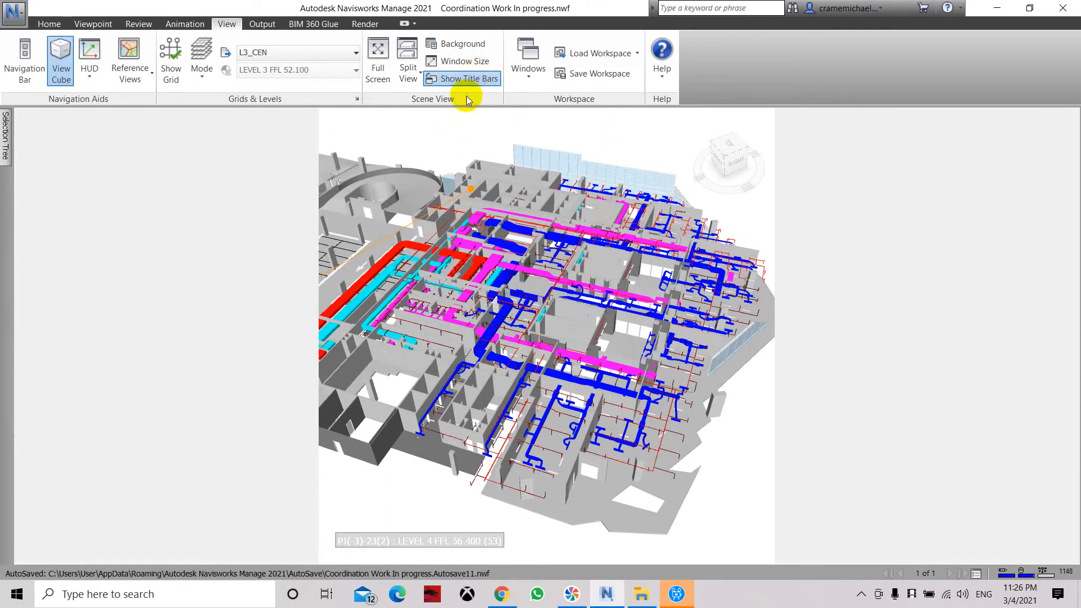
{"action": "mouse_move", "coordinate": [463, 61]}
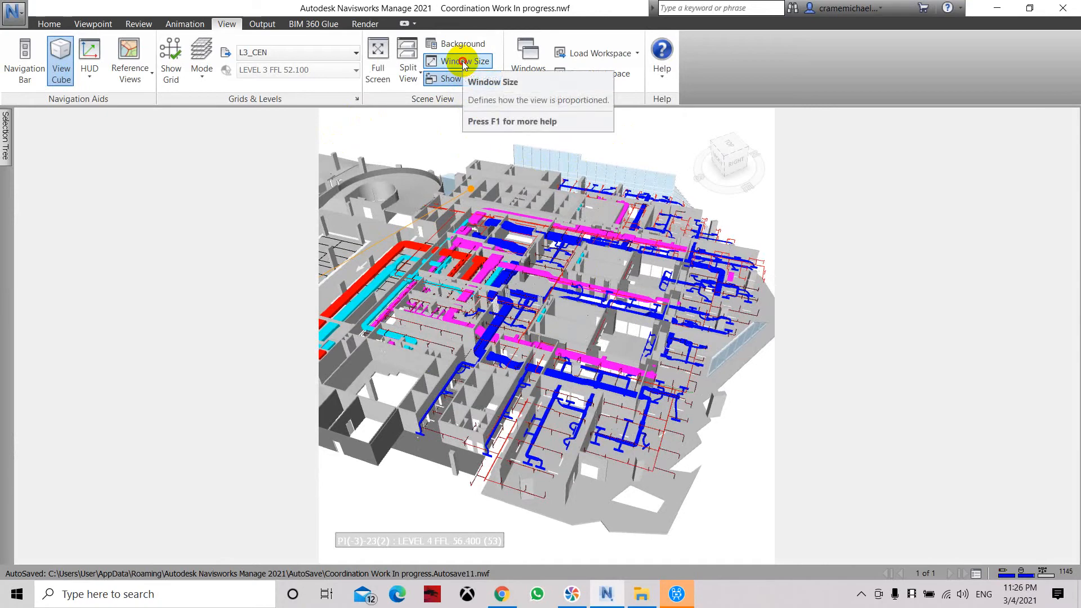
{"action": "left_click", "coordinate": [463, 61]}
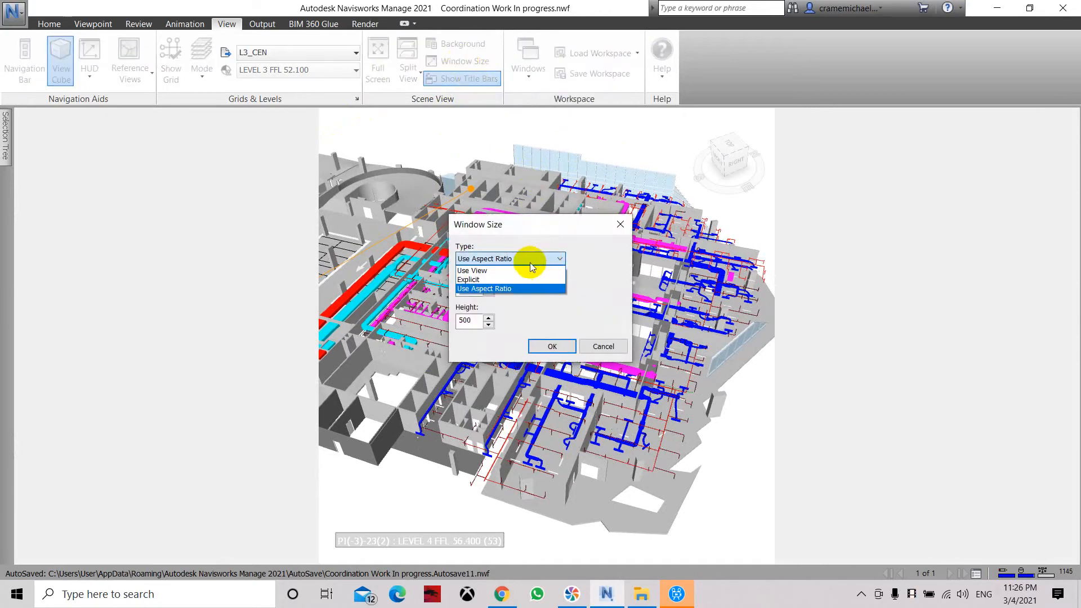
{"action": "left_click", "coordinate": [472, 269]}
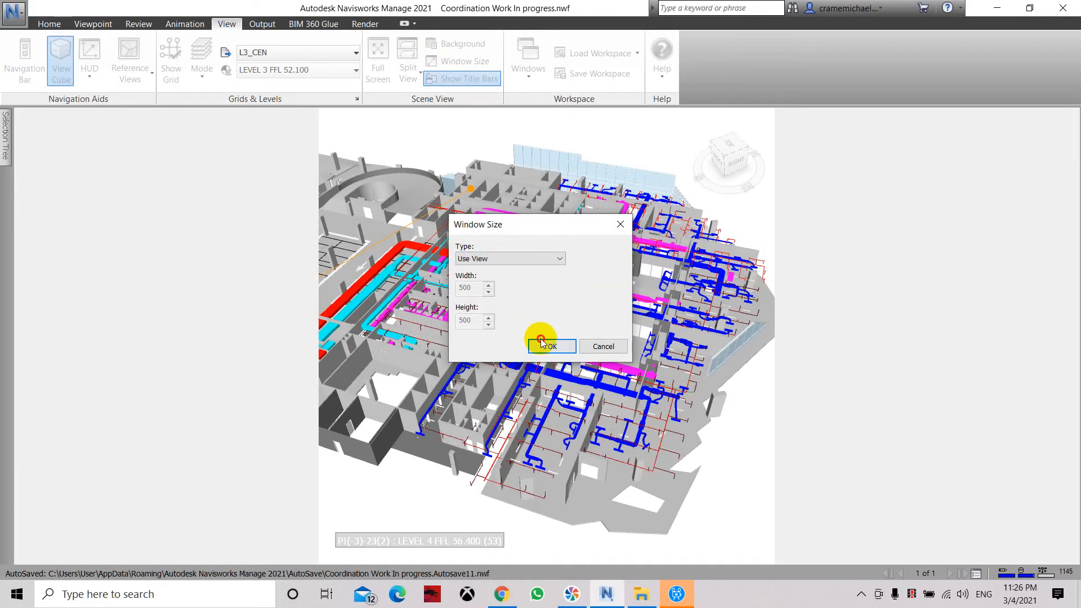
{"action": "left_click", "coordinate": [551, 346]}
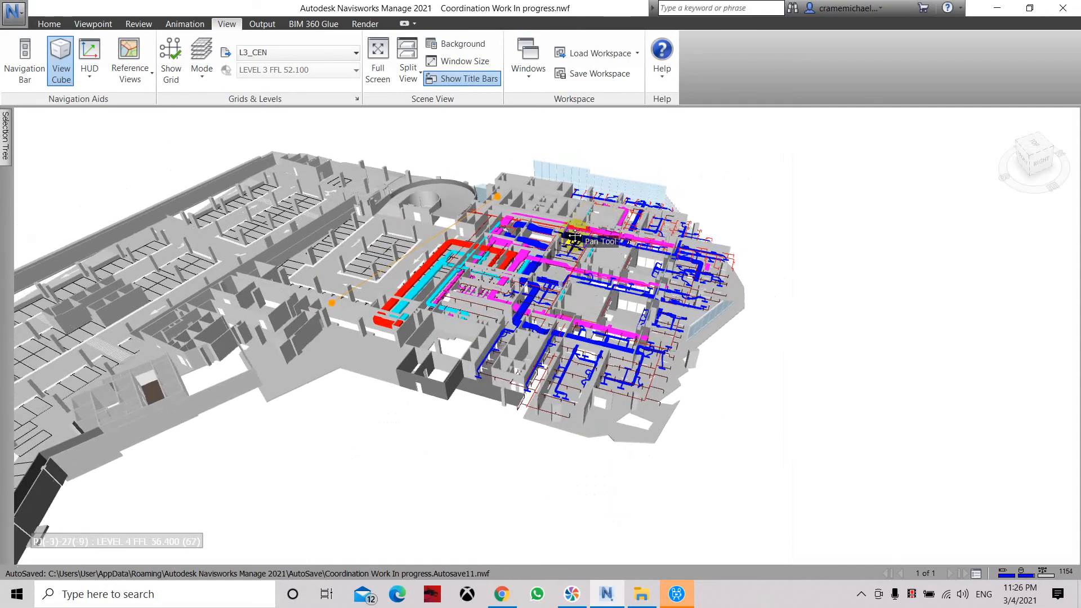
Tick Clash Detective and Animator in the Windows list.
{"action": "left_click", "coordinate": [528, 59]}
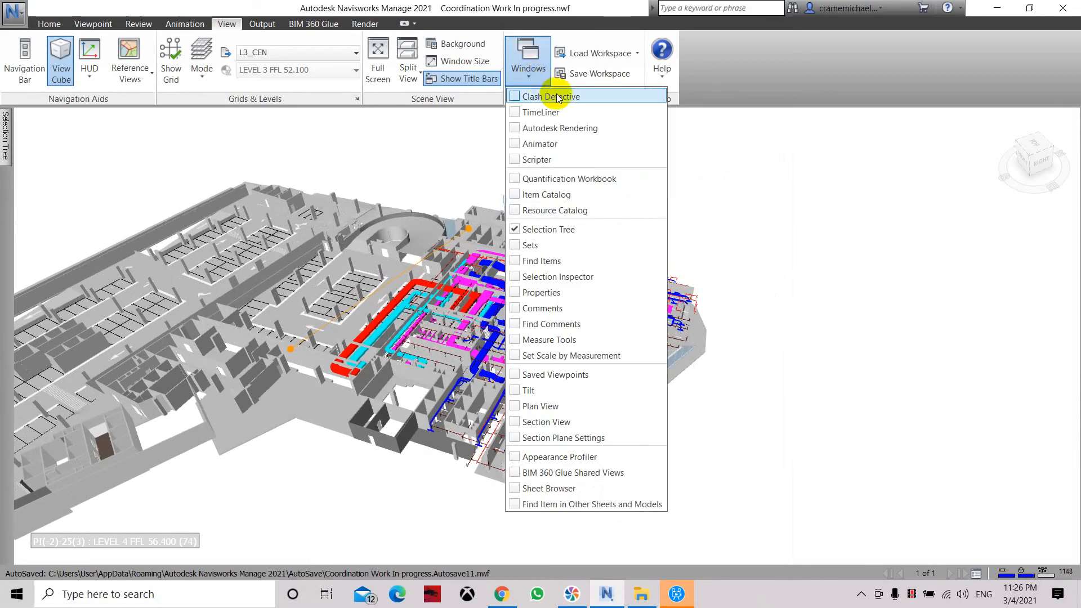
{"action": "left_click", "coordinate": [547, 96]}
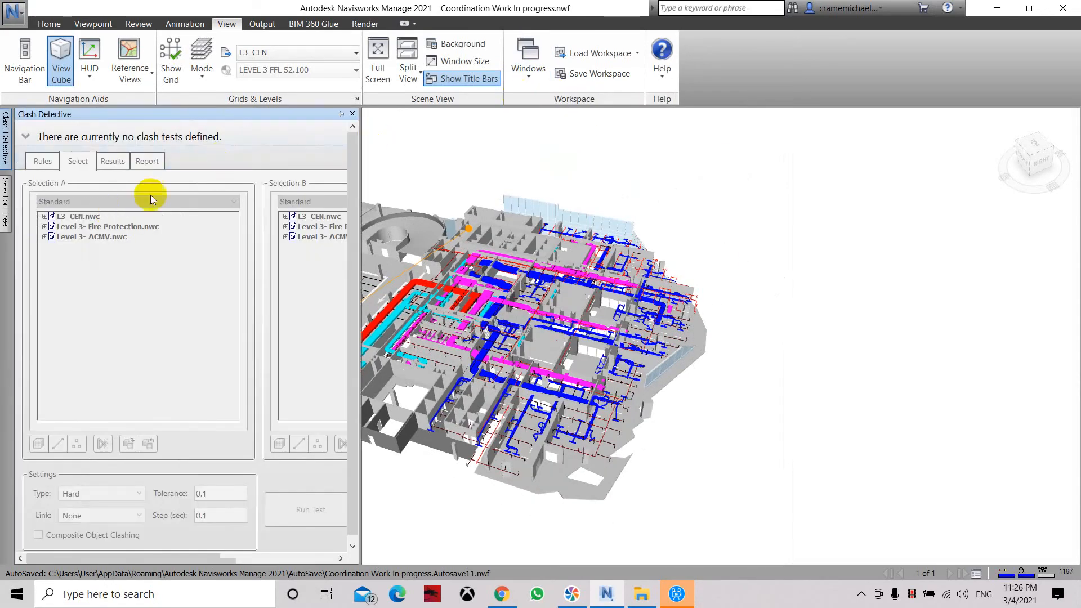
{"action": "left_click", "coordinate": [527, 58]}
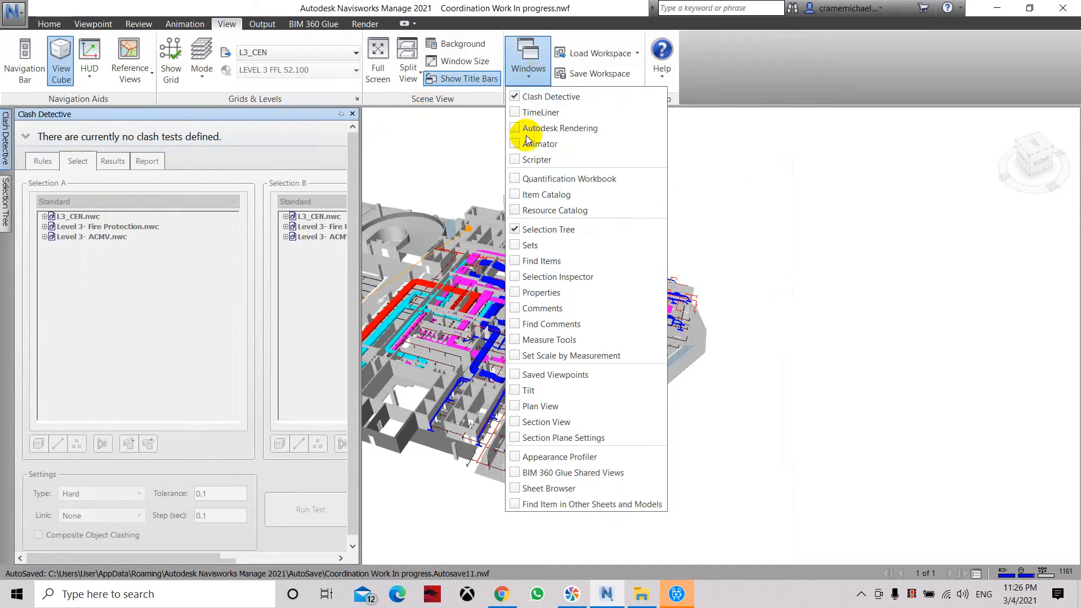
{"action": "left_click", "coordinate": [539, 144]}
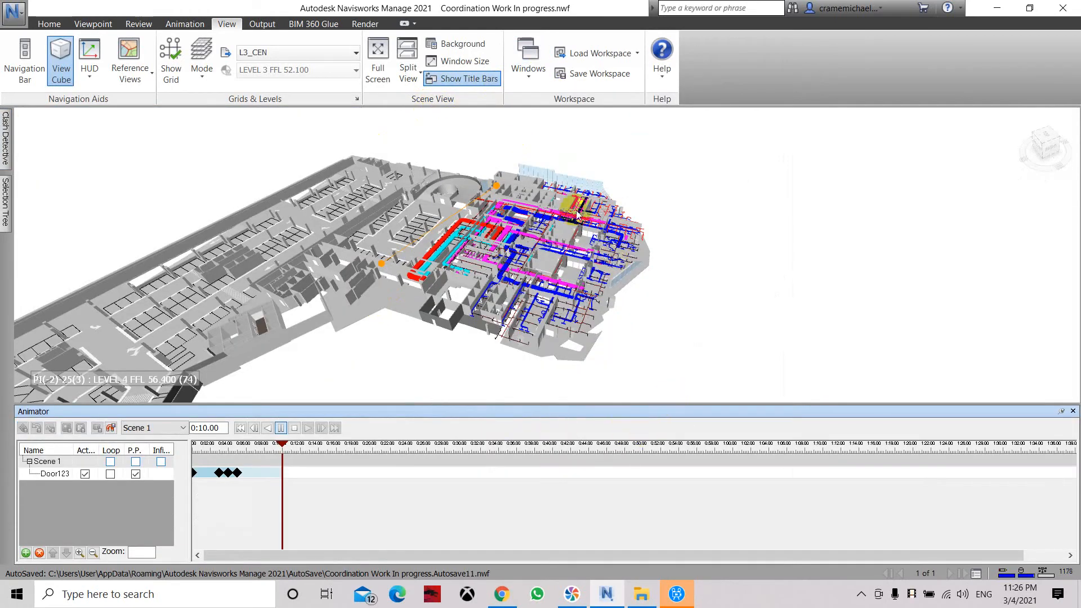
{"action": "left_click", "coordinate": [528, 61]}
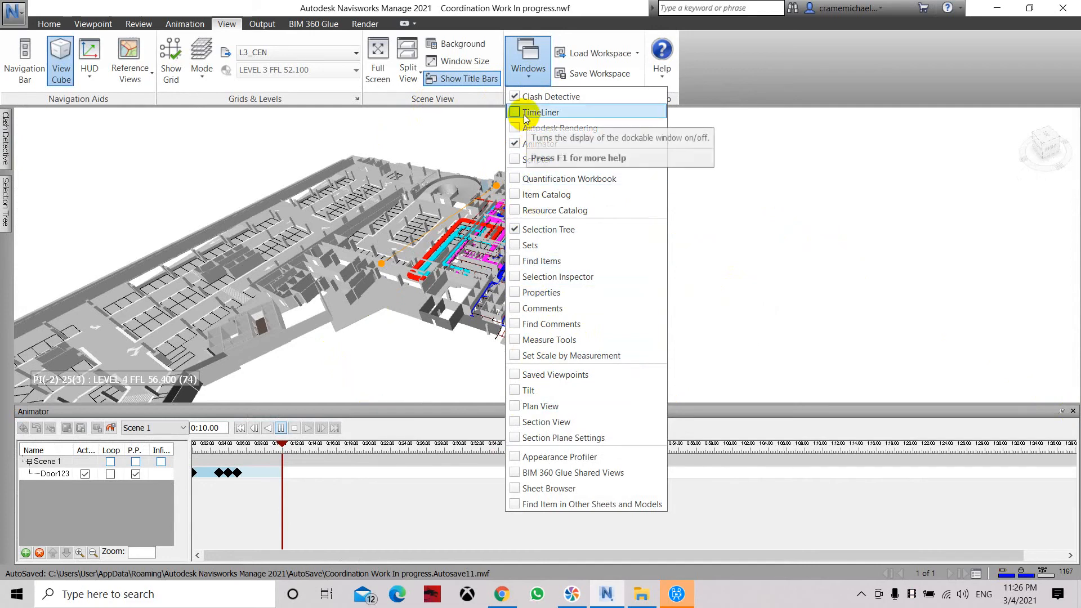
{"action": "mouse_move", "coordinate": [638, 292]}
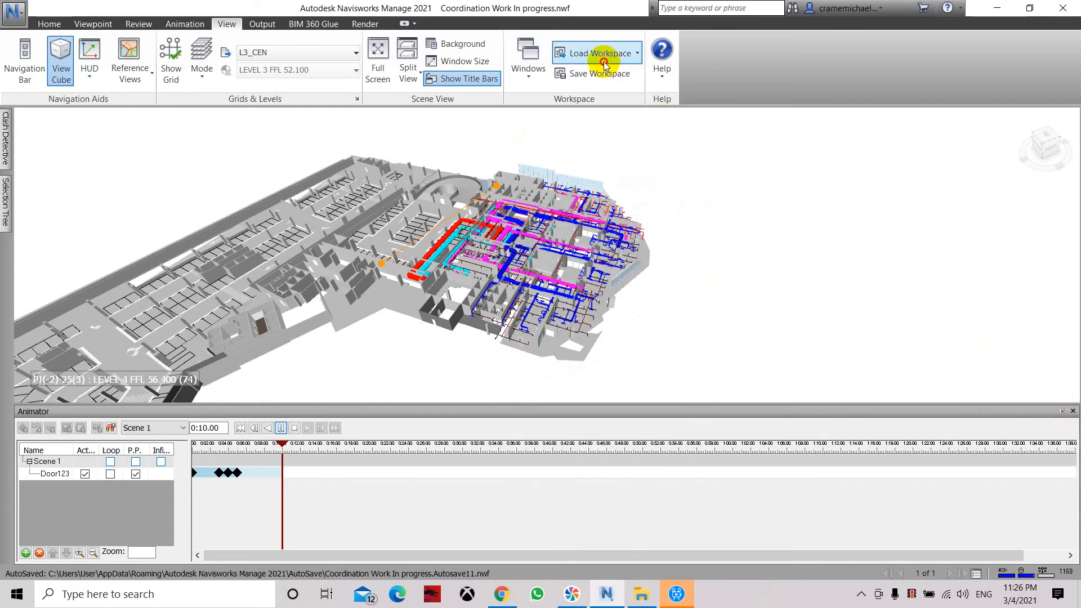
Load a saved workspace layout, then open the application menu with recent documents.
{"action": "left_click", "coordinate": [600, 53]}
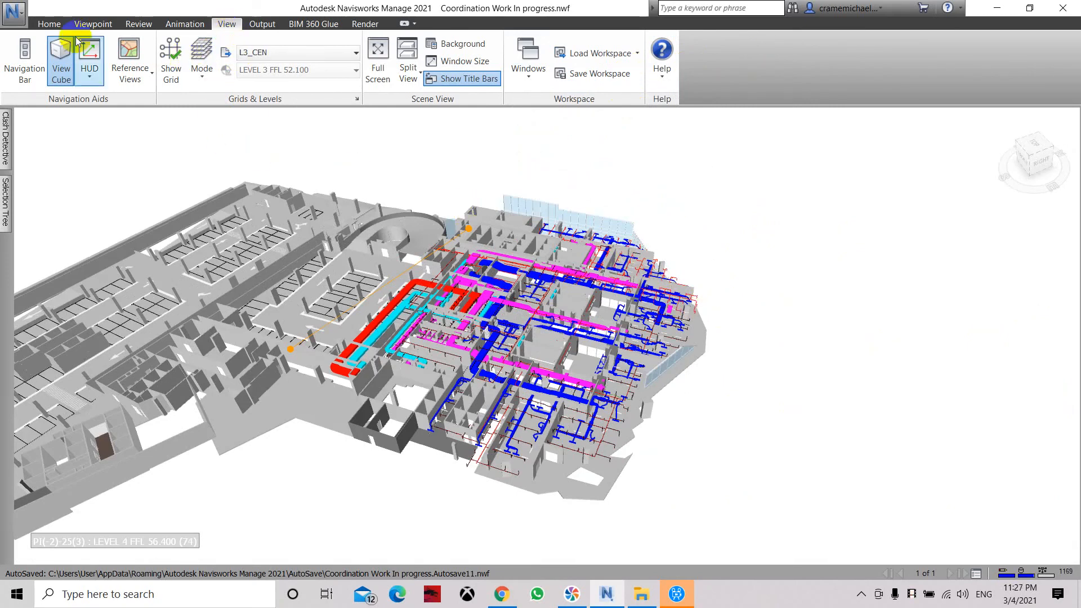
{"action": "left_click", "coordinate": [13, 13]}
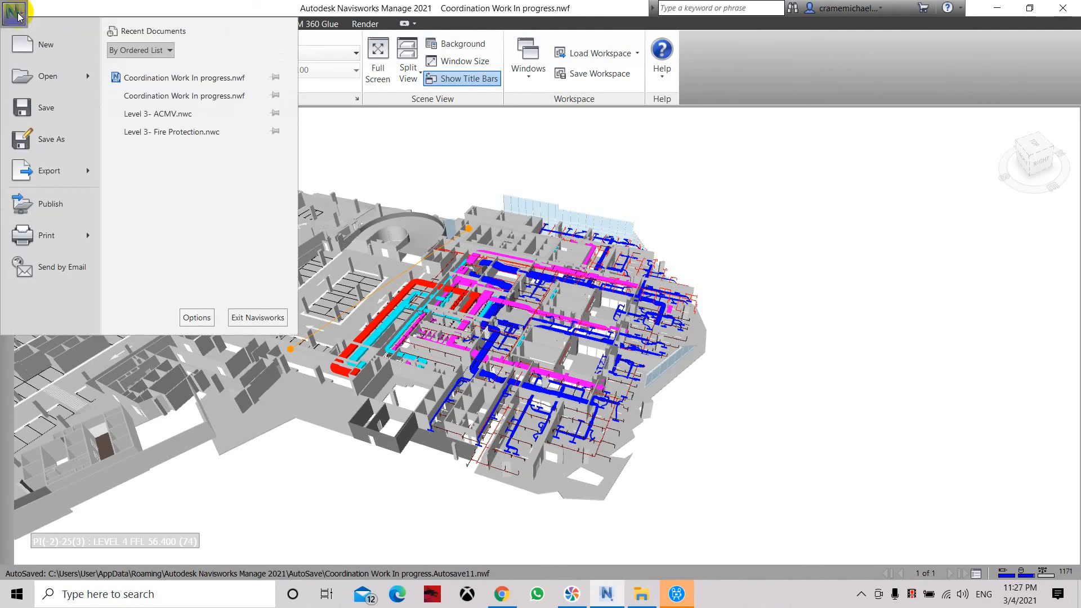